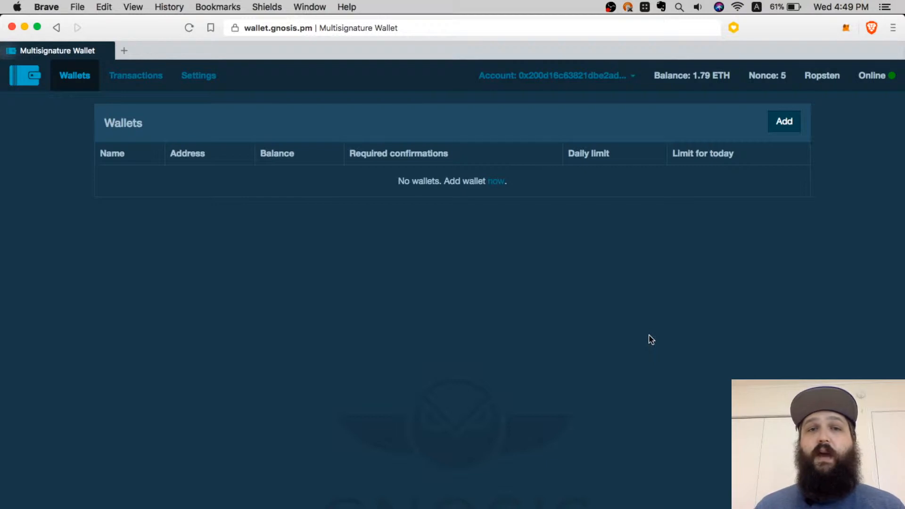
mouse_move(538, 328)
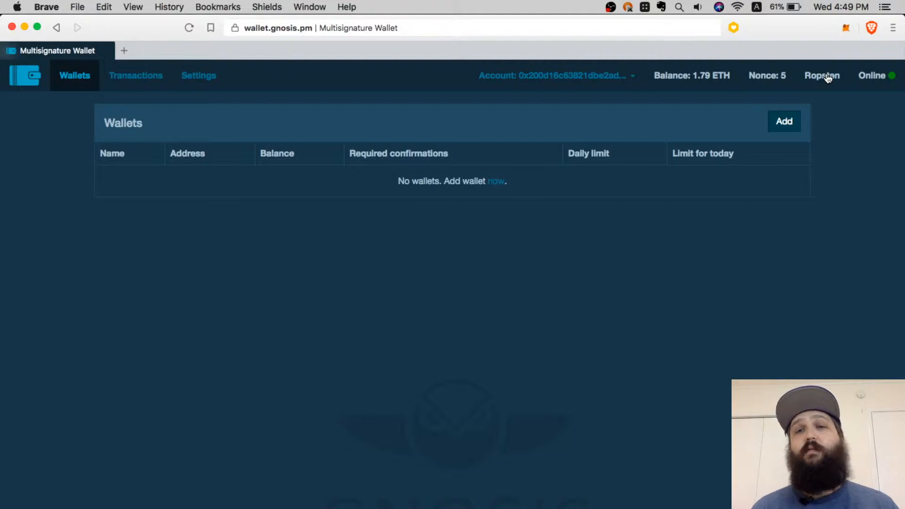
mouse_move(779, 102)
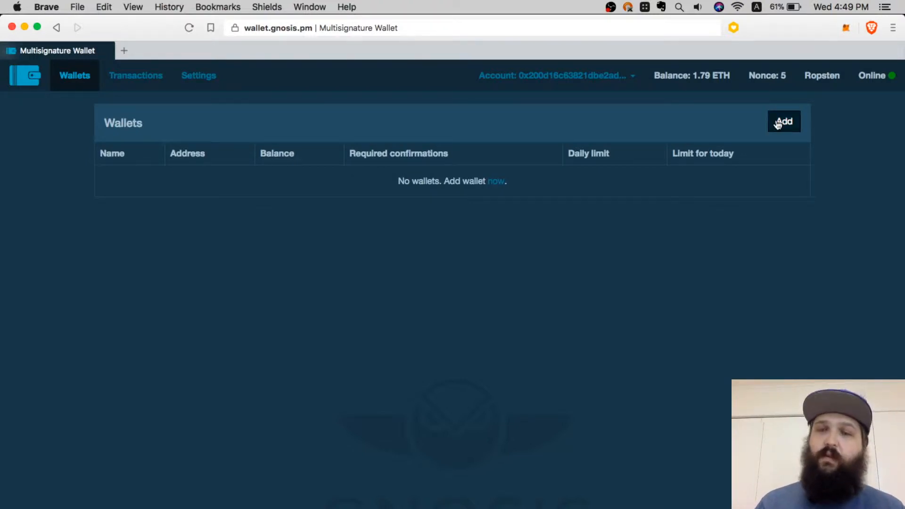
Fill a new wallet form: 'YouTube Test Multisig Wallet', 2 confirmations, 0 ETH daily limit.
click(783, 121)
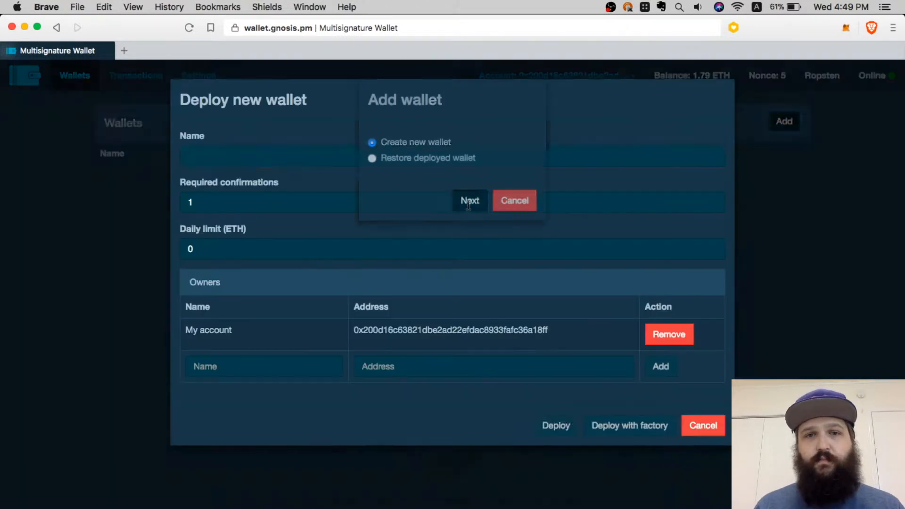
click(470, 201)
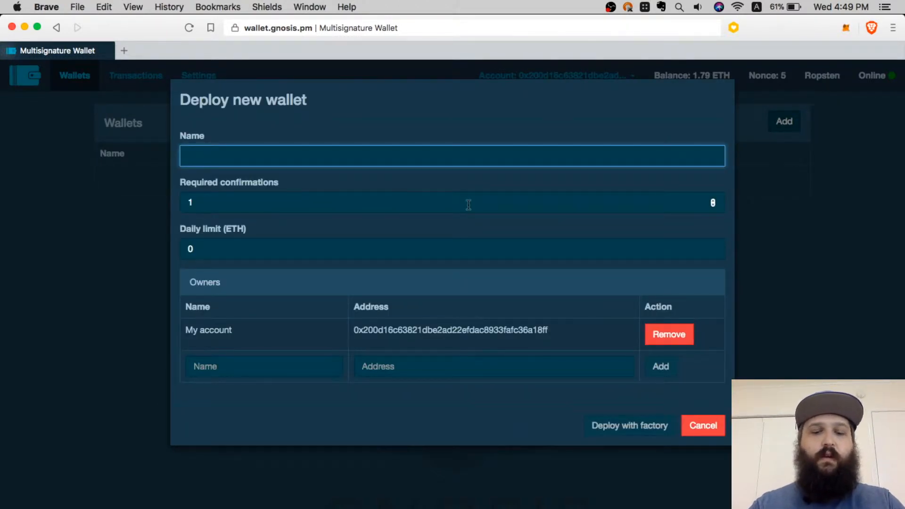
text(YouTube Test)
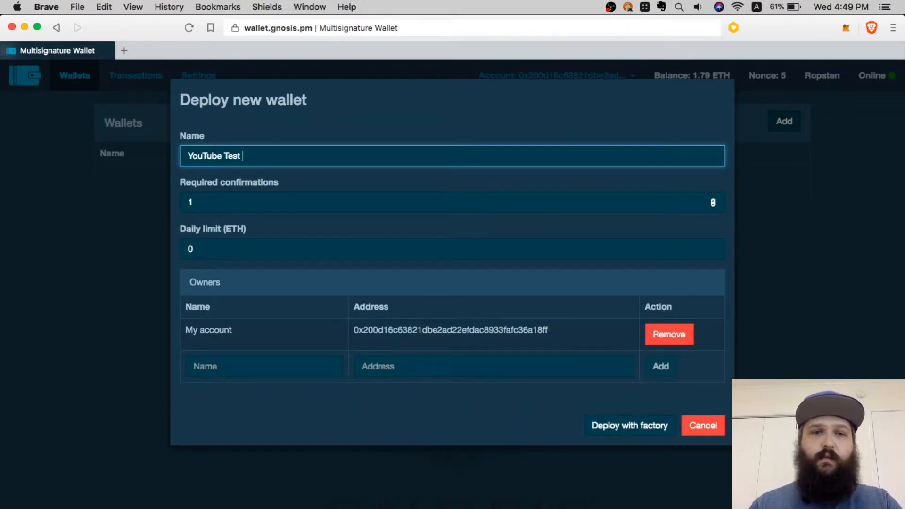
text(Multisig Wallet)
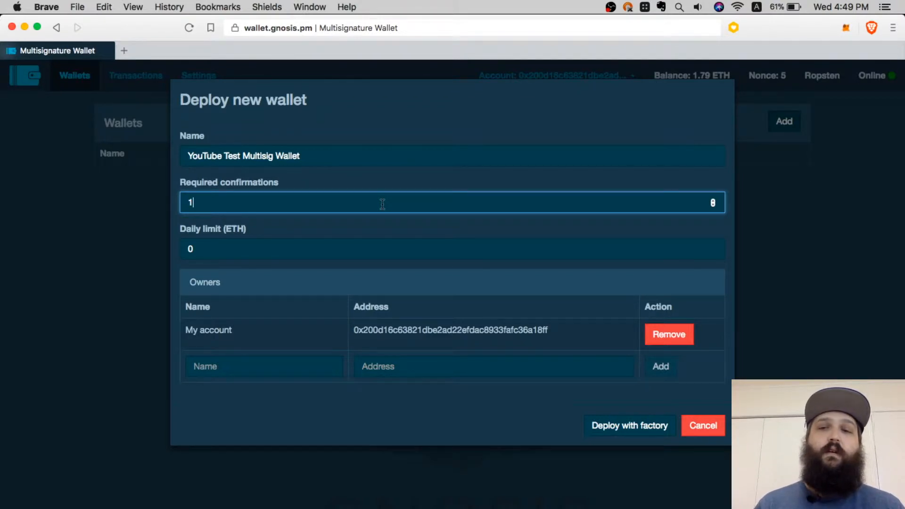
mouse_move(446, 176)
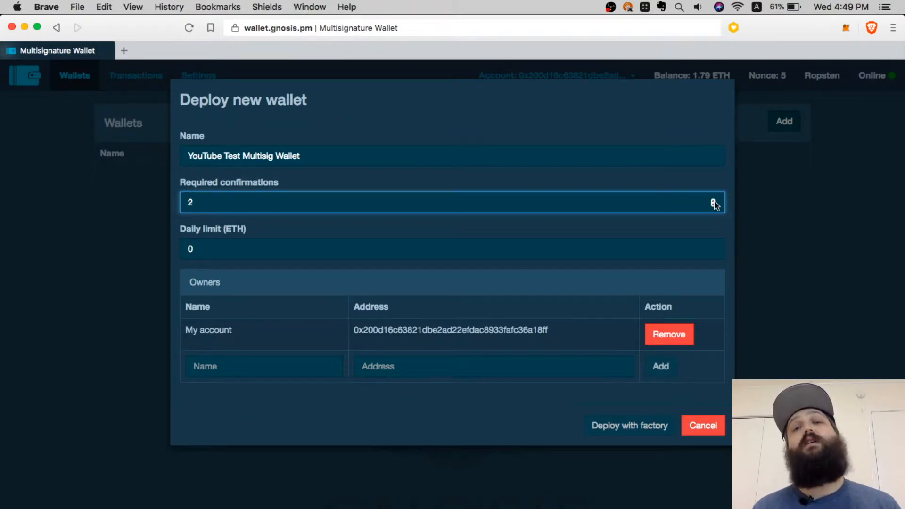
mouse_move(456, 239)
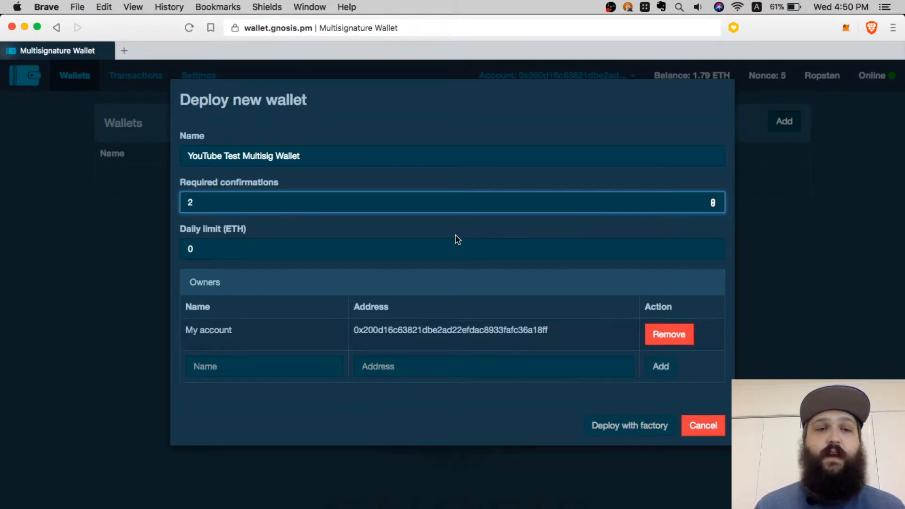
click(452, 249)
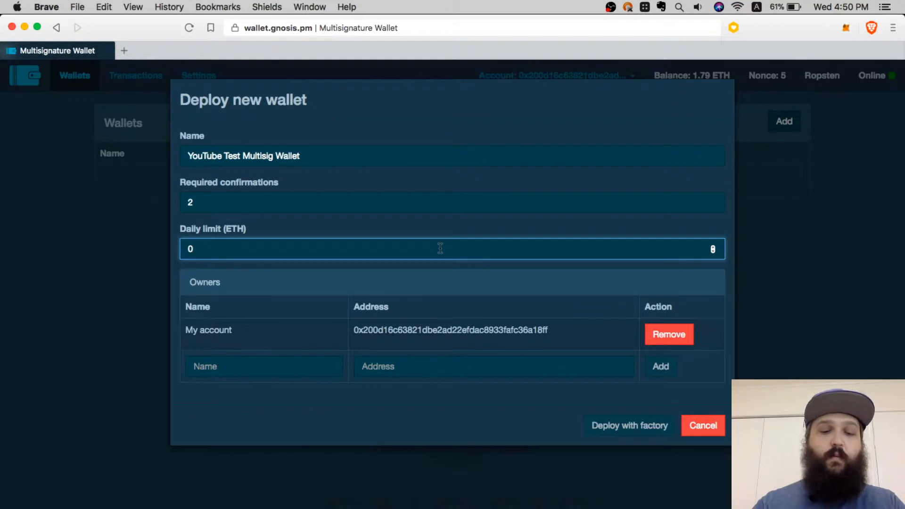
text(1)
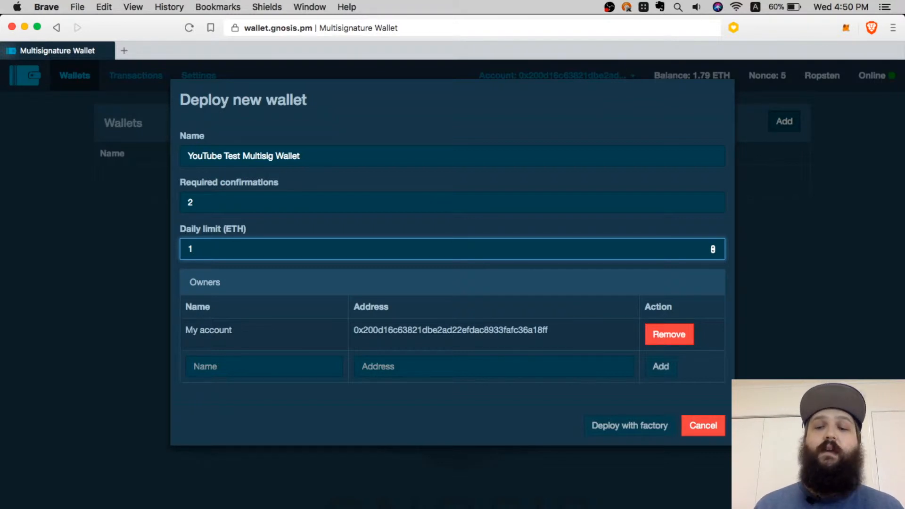
text(0)
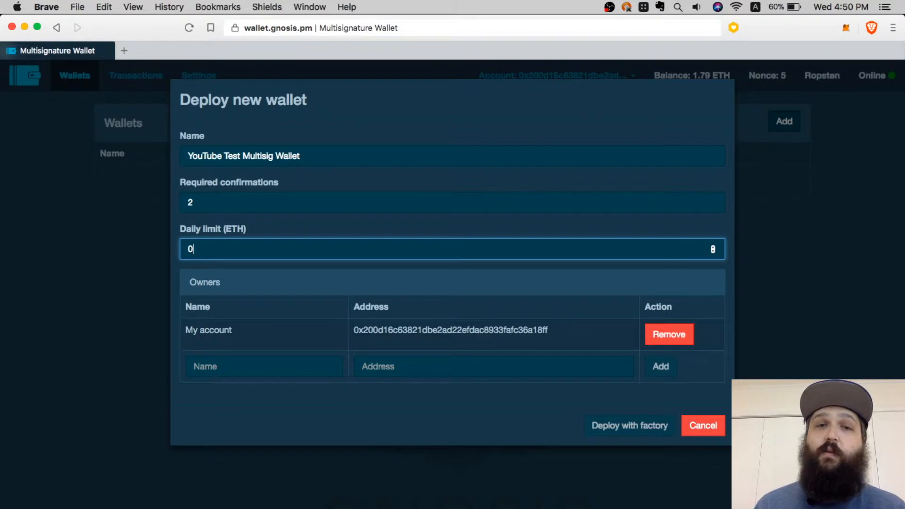
mouse_move(326, 272)
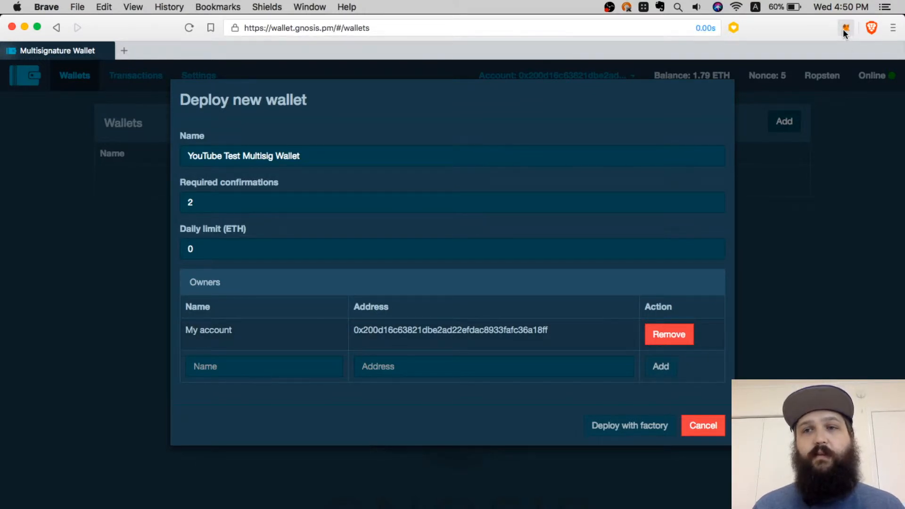
Create a new MetaMask account named 'Gnosis Multisig 2'.
click(845, 27)
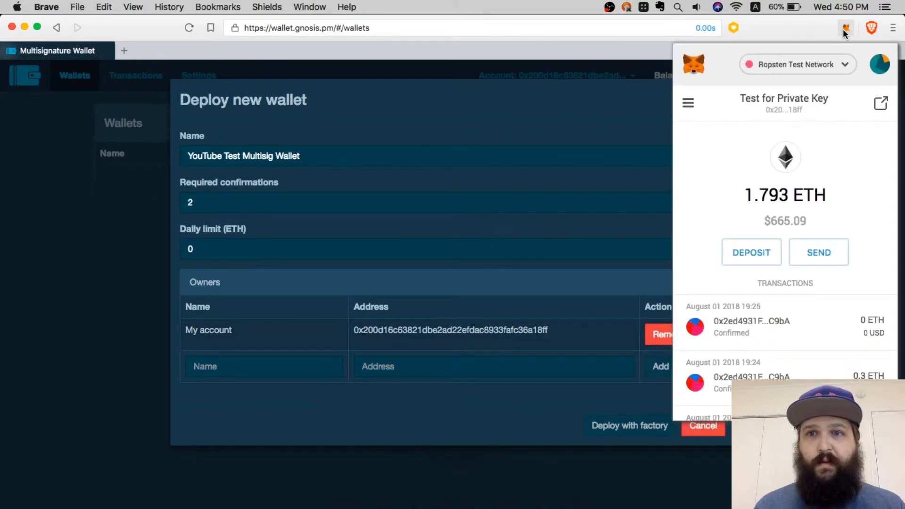
mouse_move(783, 110)
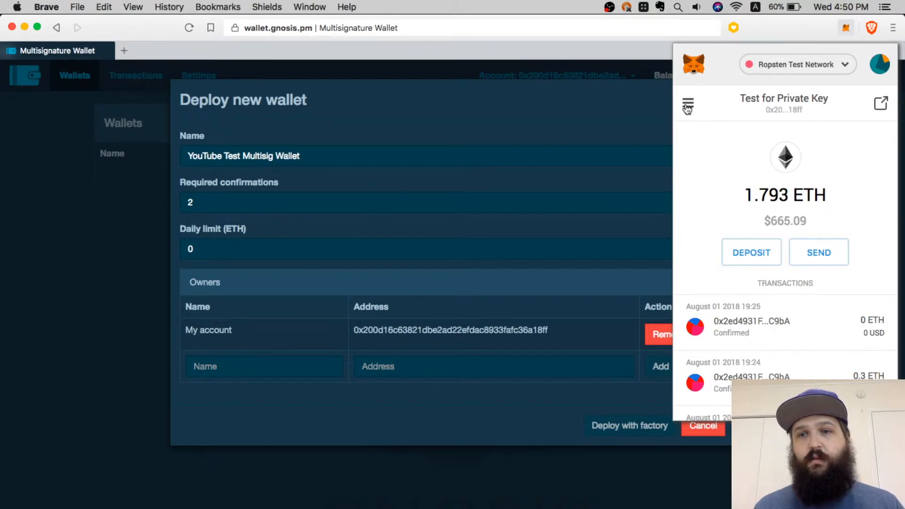
click(687, 104)
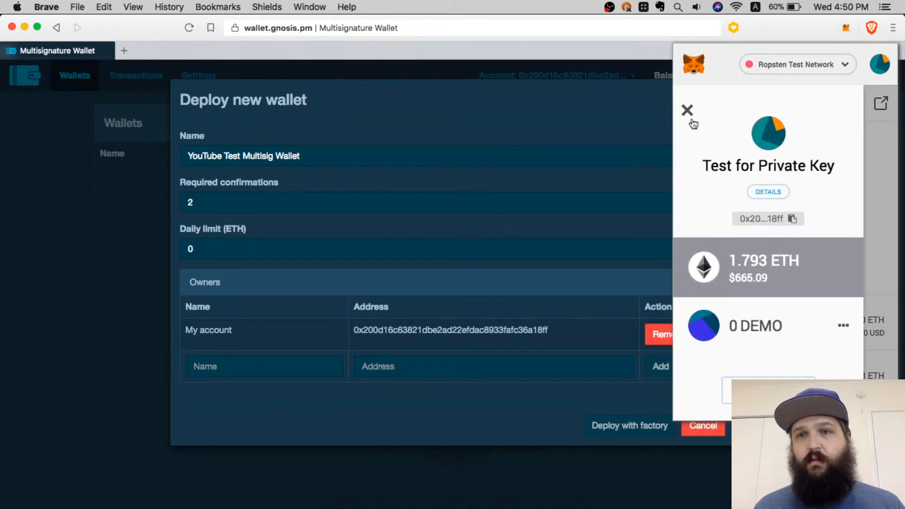
click(687, 102)
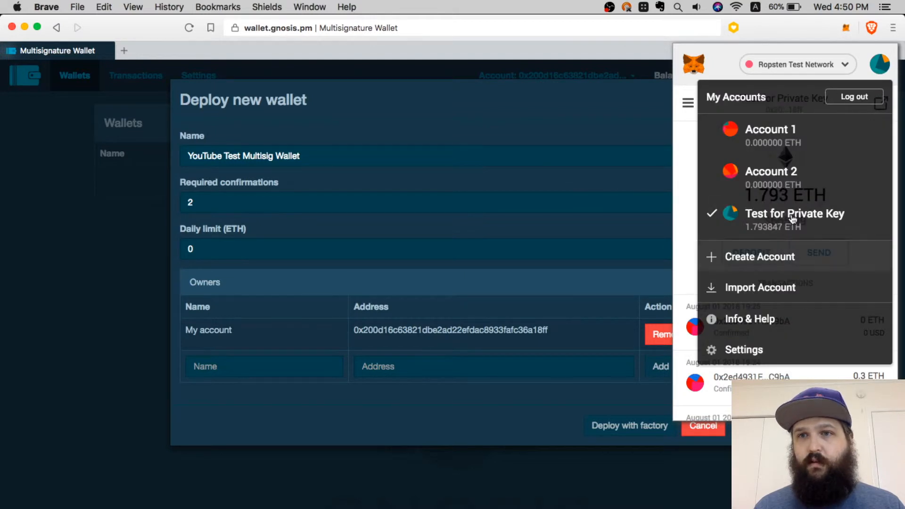
click(759, 256)
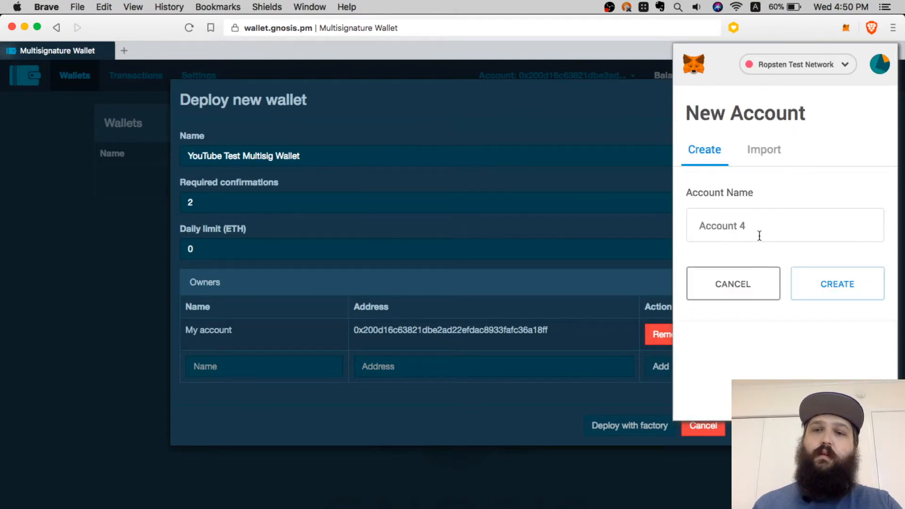
text(Gnosis Multisig 2)
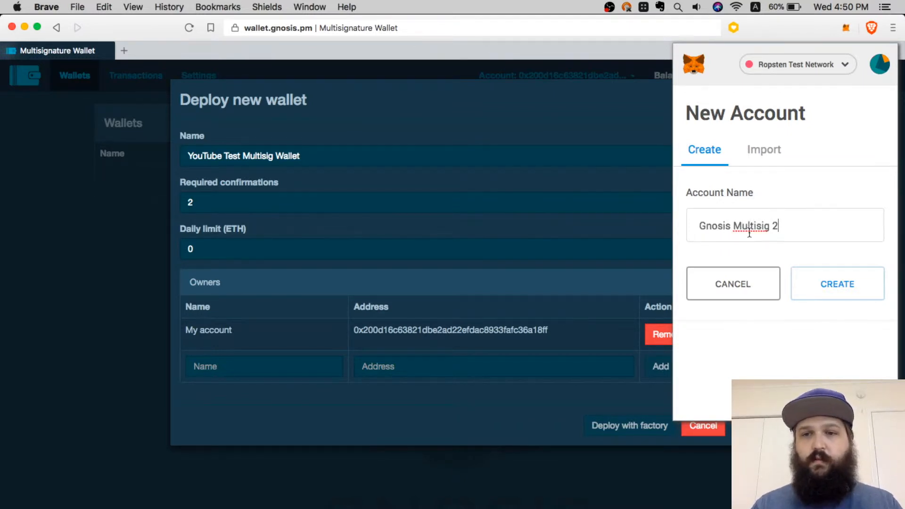
click(836, 283)
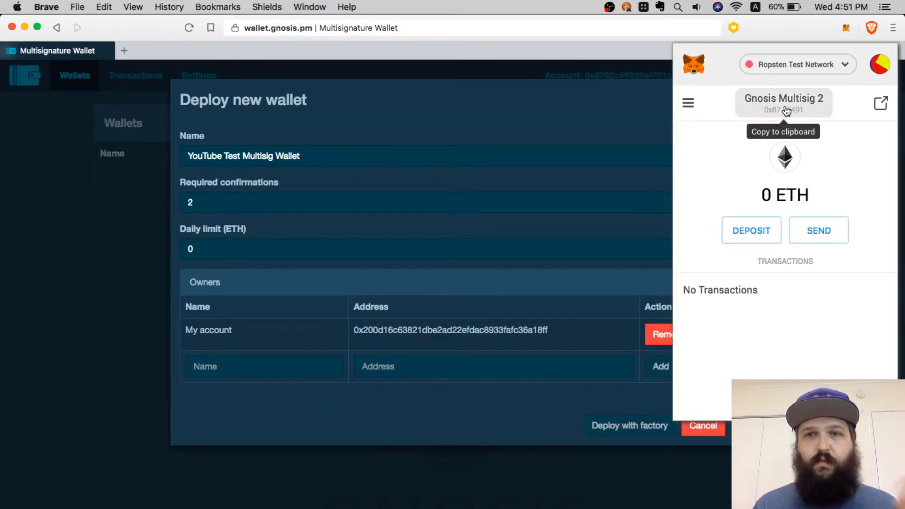
Add the account's address 0x8762…6491 as second owner 'Account 2'.
click(783, 104)
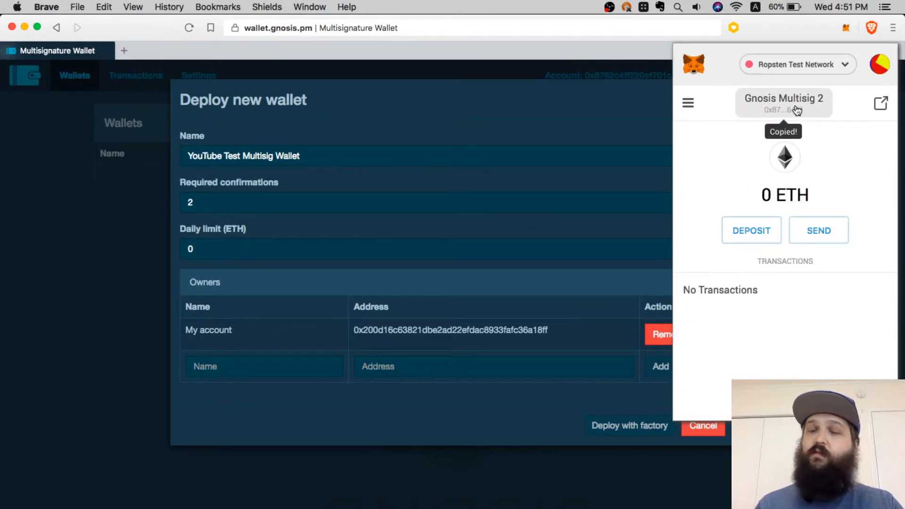
text(0x8762c4ff220ef701cf2a65dd29f39482d6726491)
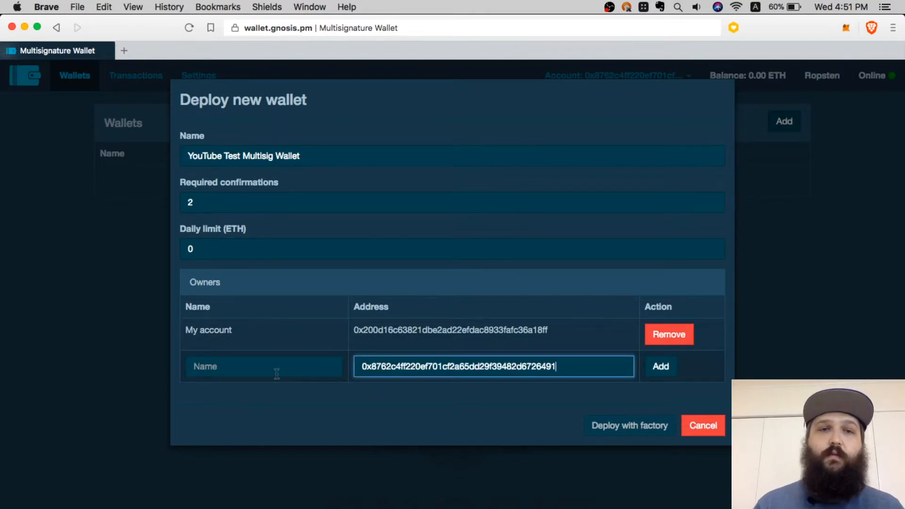
click(263, 365)
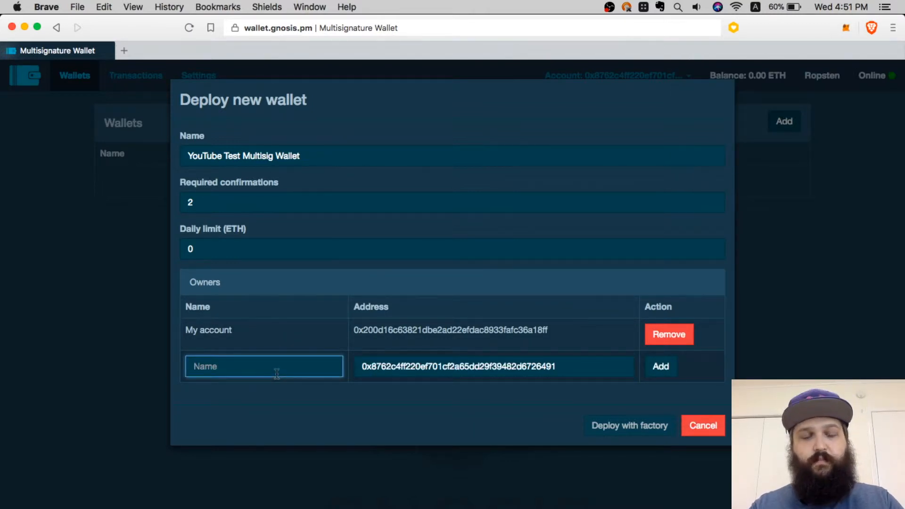
text(Account 2)
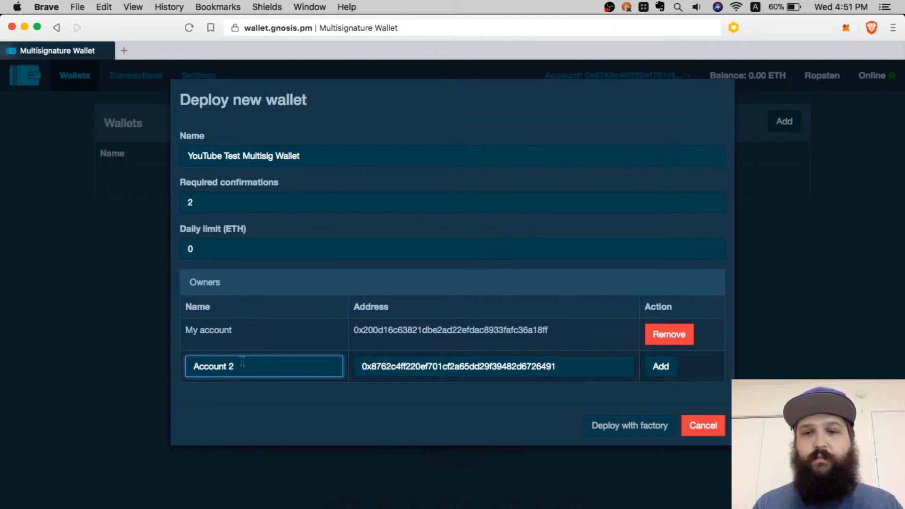
click(660, 366)
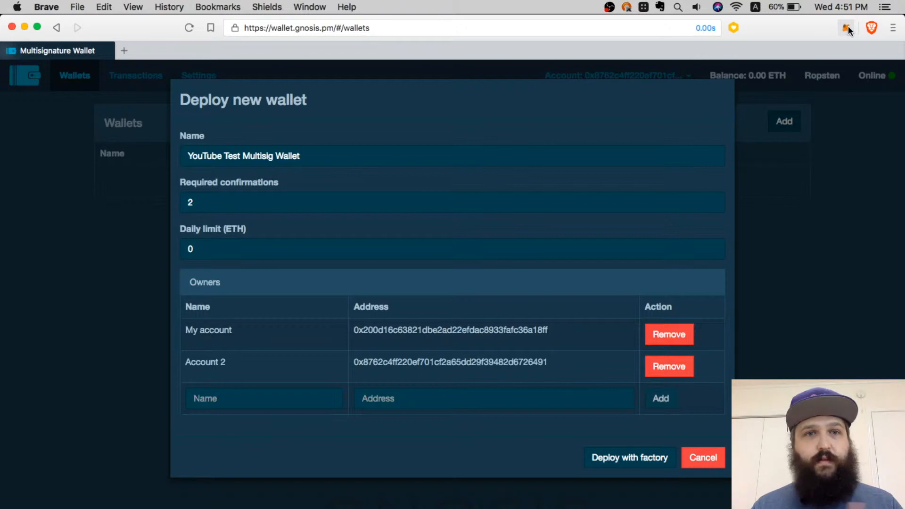
Switch MetaMask back to the Test for Private Key account.
click(847, 27)
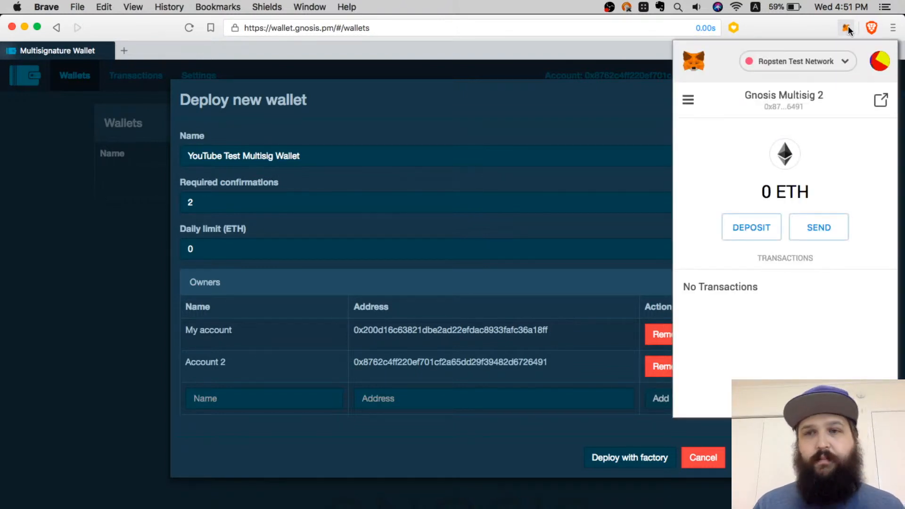
click(687, 100)
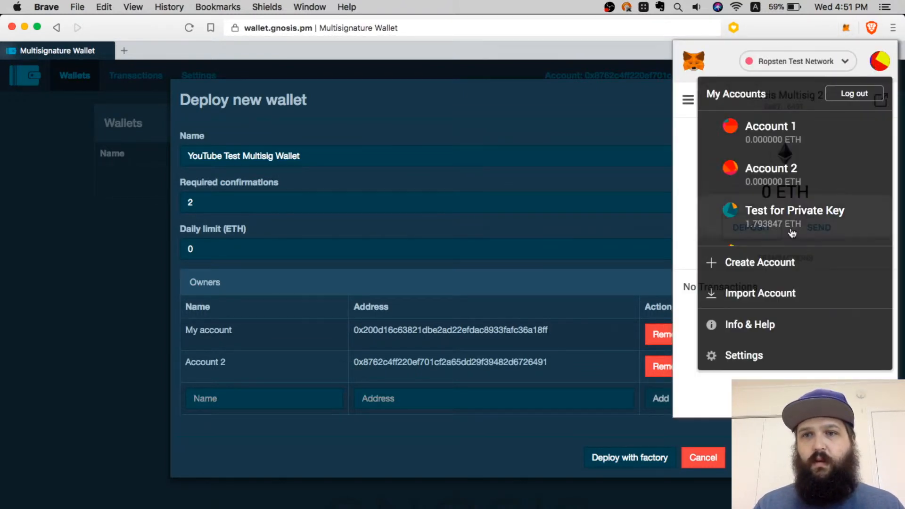
click(794, 210)
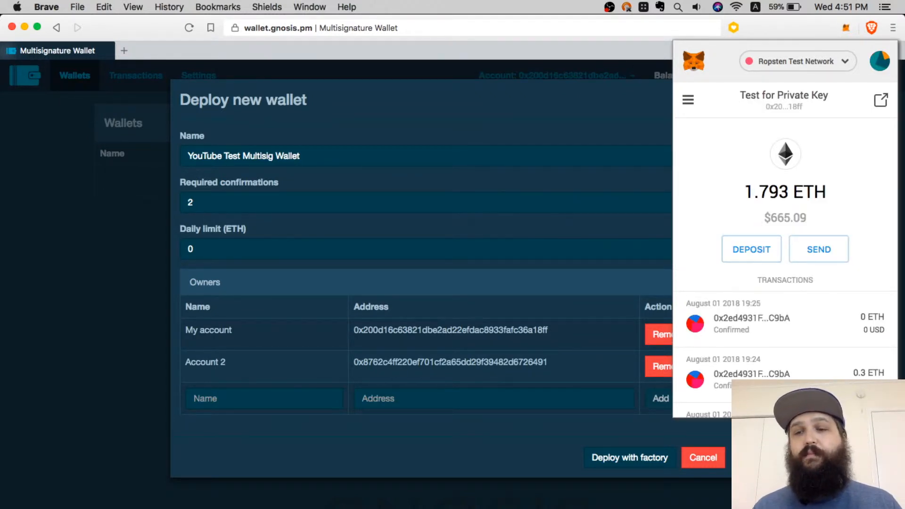
click(702, 457)
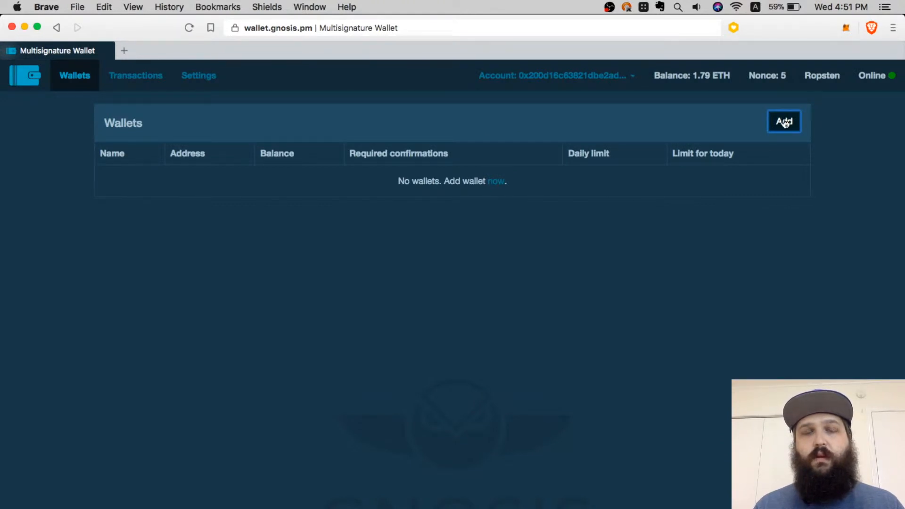
Fill a fresh deploy form named 'Test YouTube Wallet' with Account 2 (0x8762…6491) as owner.
click(784, 121)
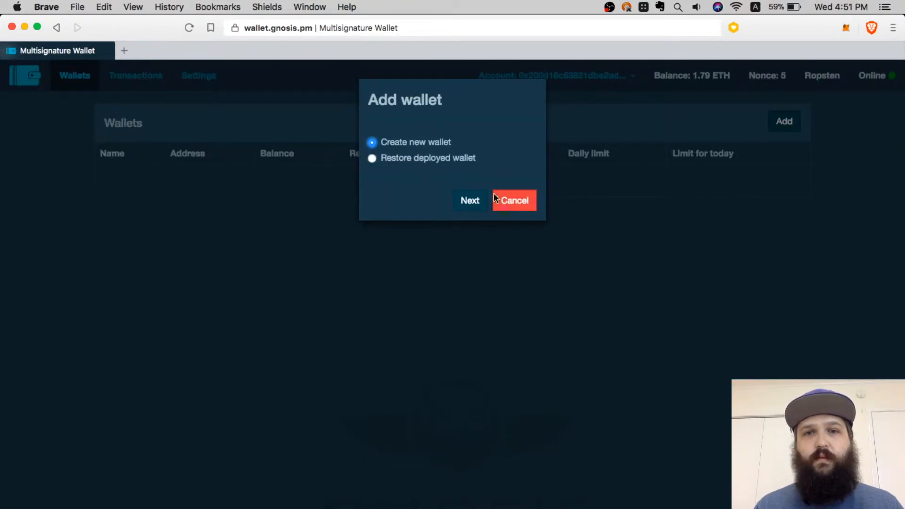
click(469, 200)
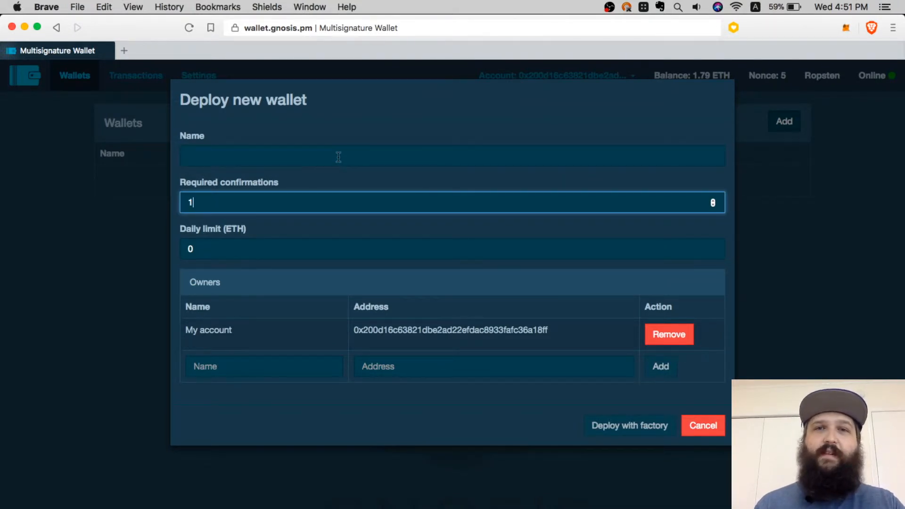
click(451, 156)
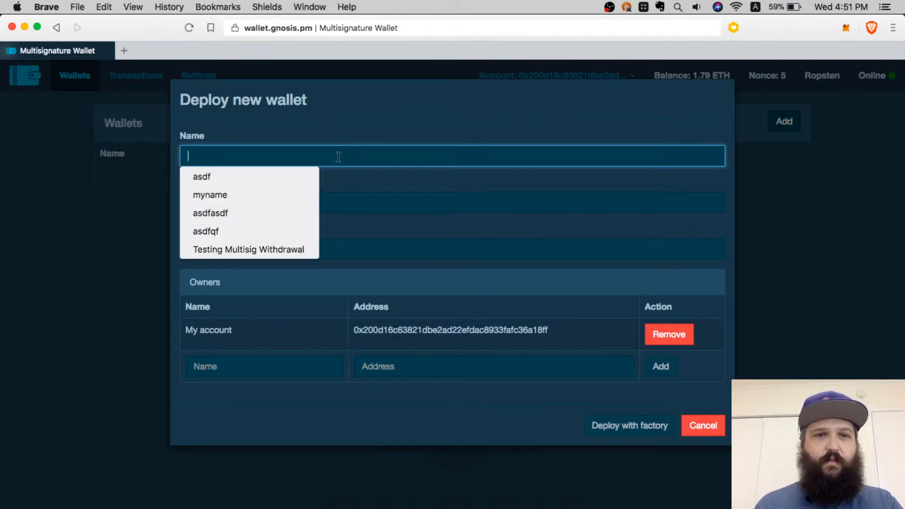
text(Test YouTu)
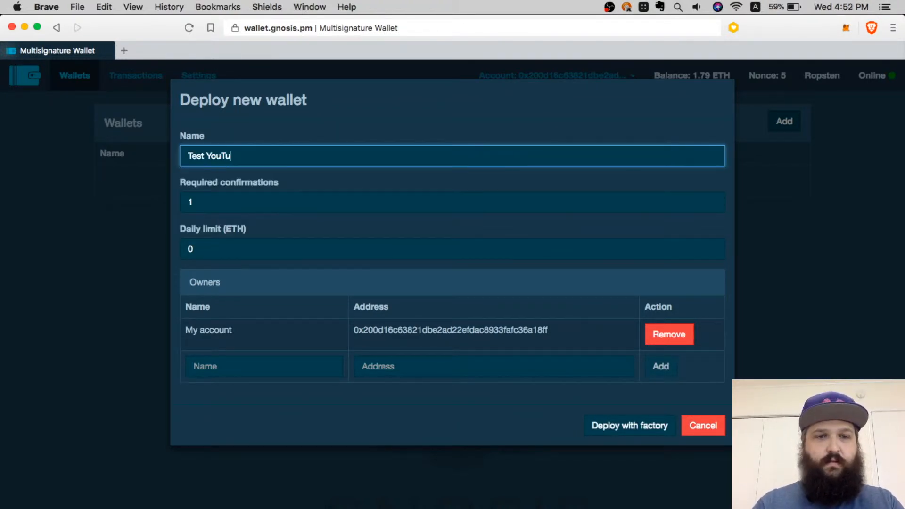
text(be Wallet)
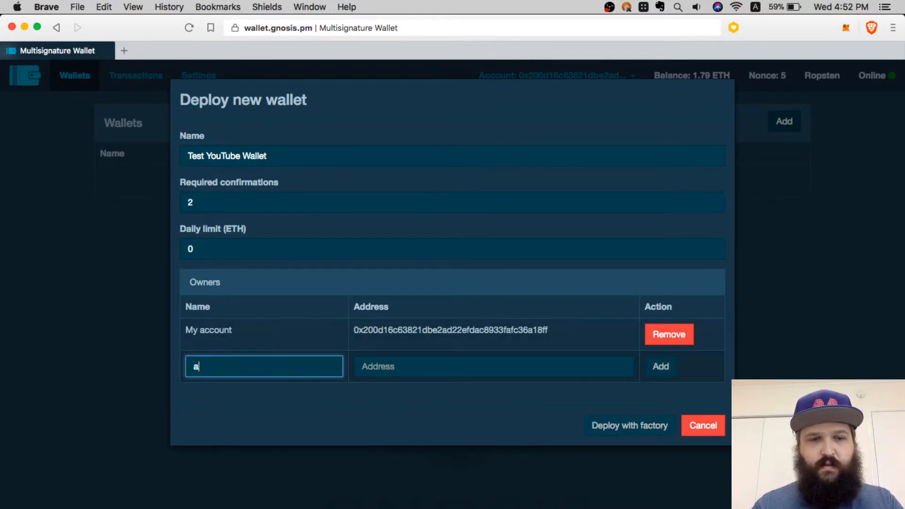
text(cco)
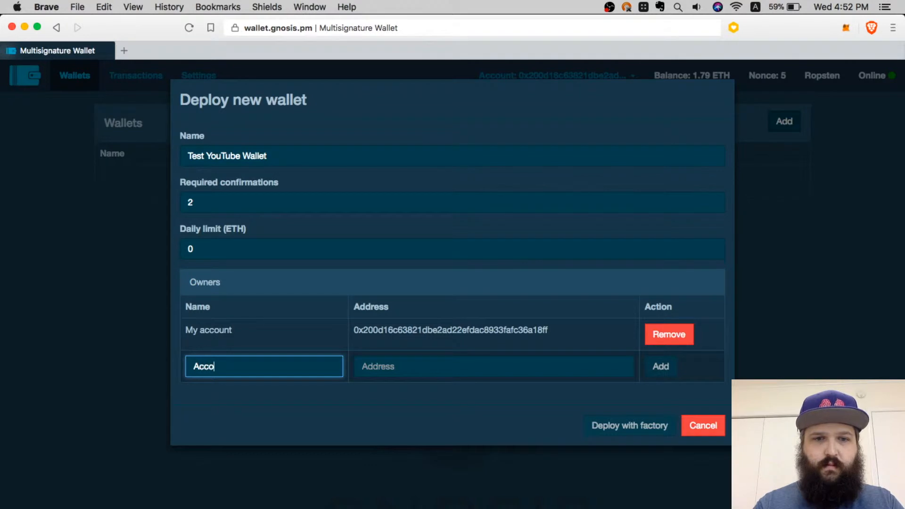
text(0x8762c4ff220ef701cf2a65dd29f39482d6726491)
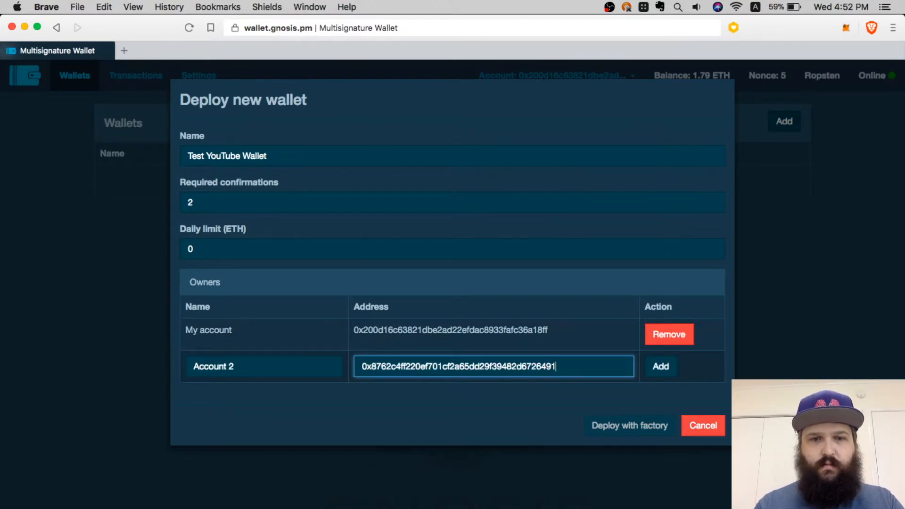
click(659, 366)
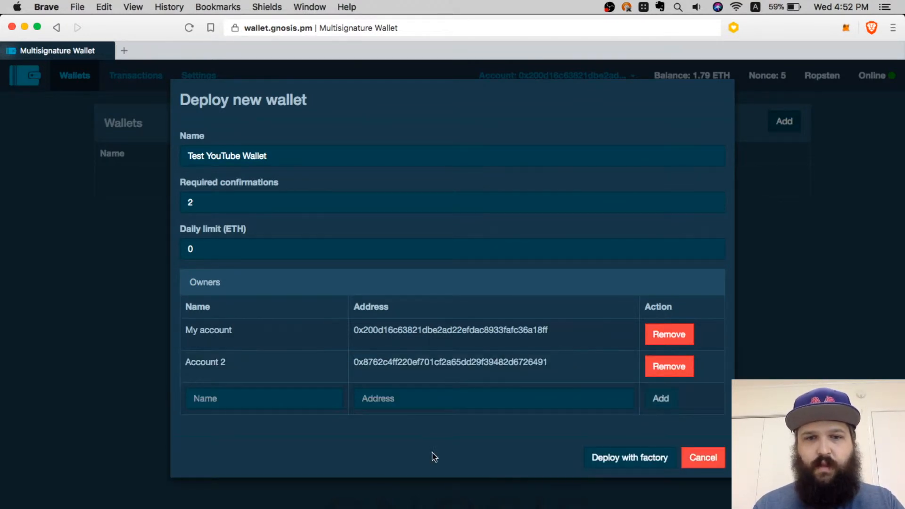
mouse_move(629, 457)
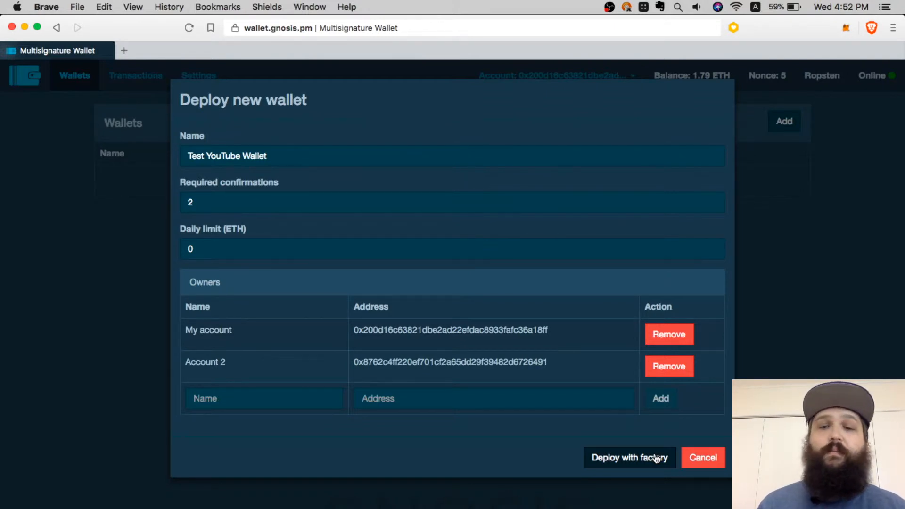
Deploy the wallet with factory at 60 GWei, 1927250 gas limit.
click(628, 457)
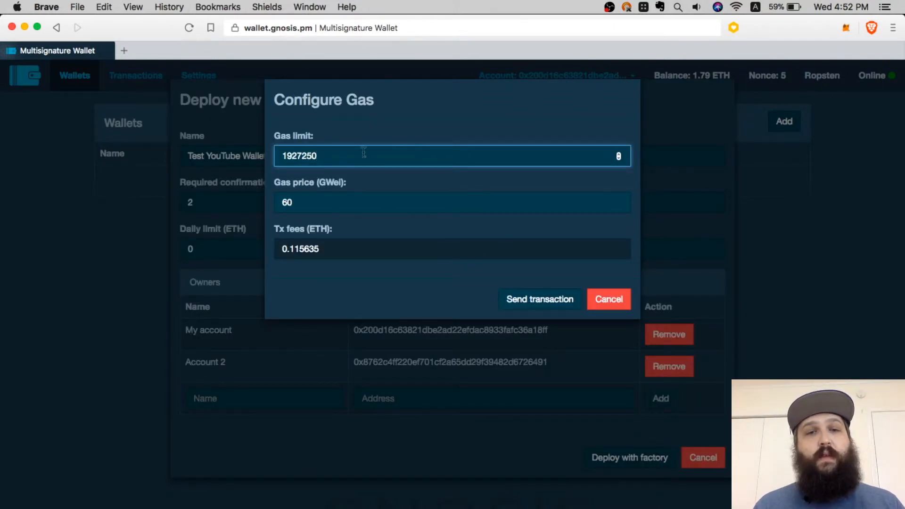
click(453, 202)
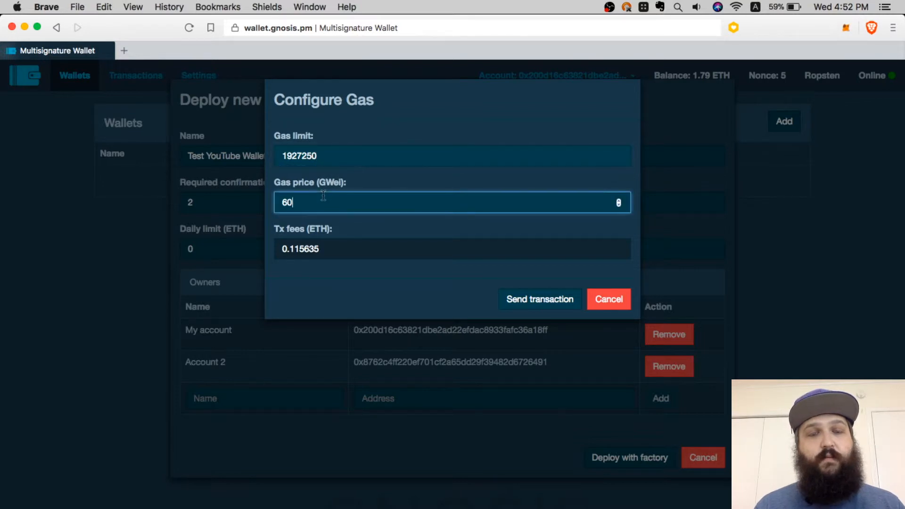
mouse_move(334, 234)
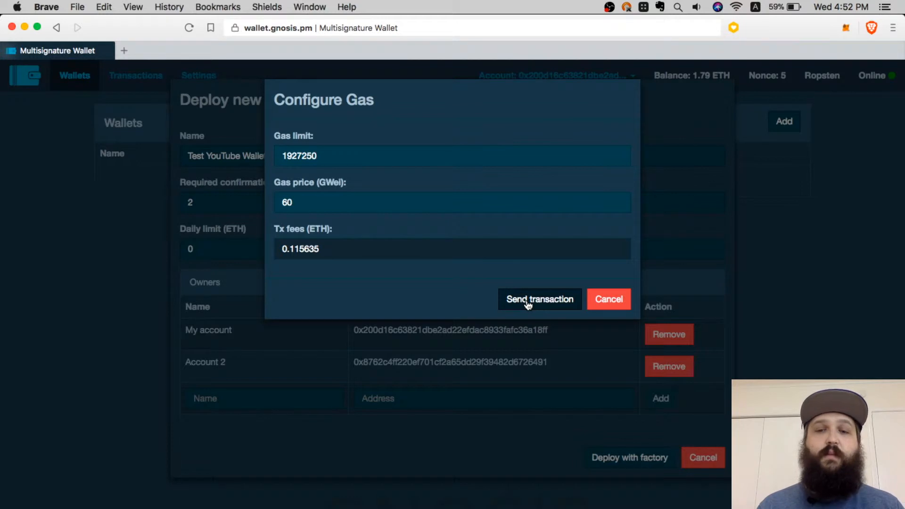
click(539, 299)
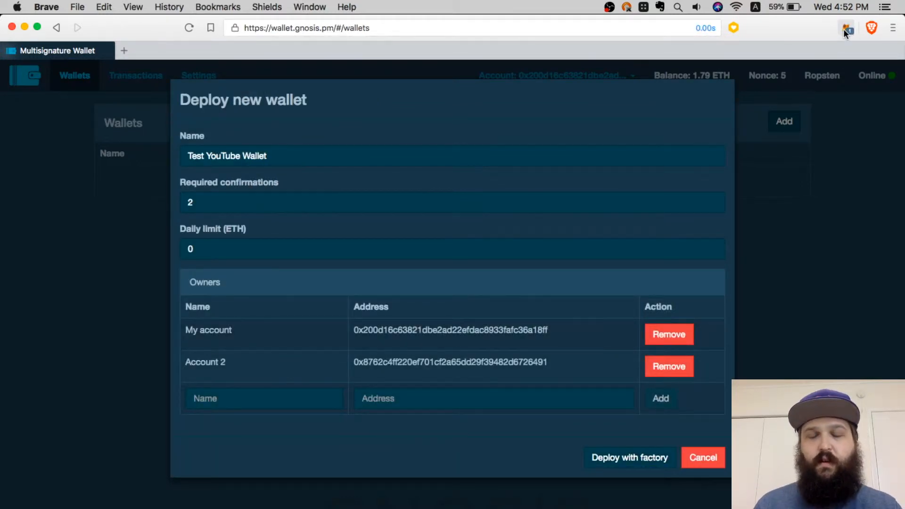
Check the deployment transaction's status in MetaMask.
click(846, 28)
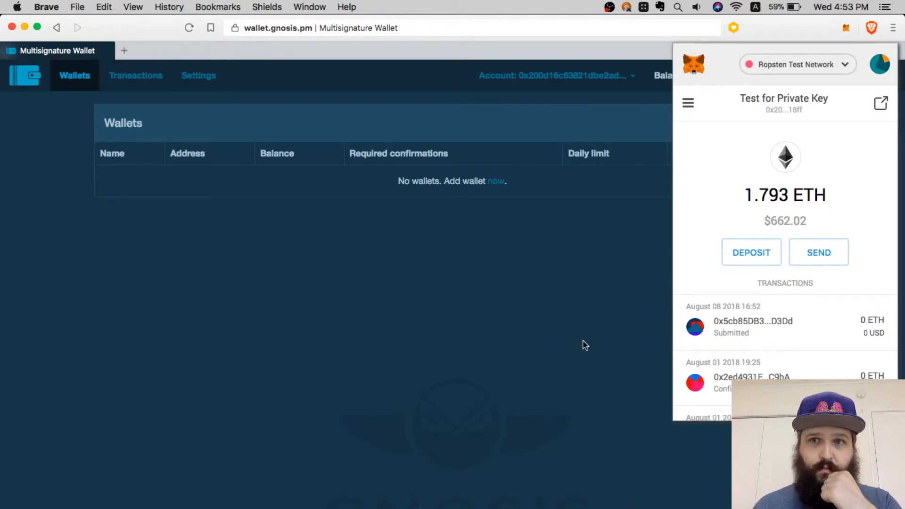
mouse_move(777, 304)
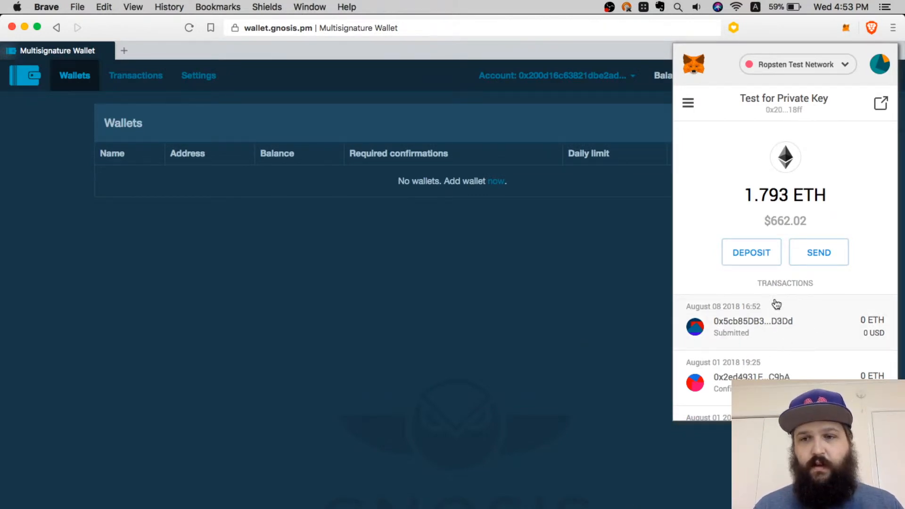
mouse_move(761, 344)
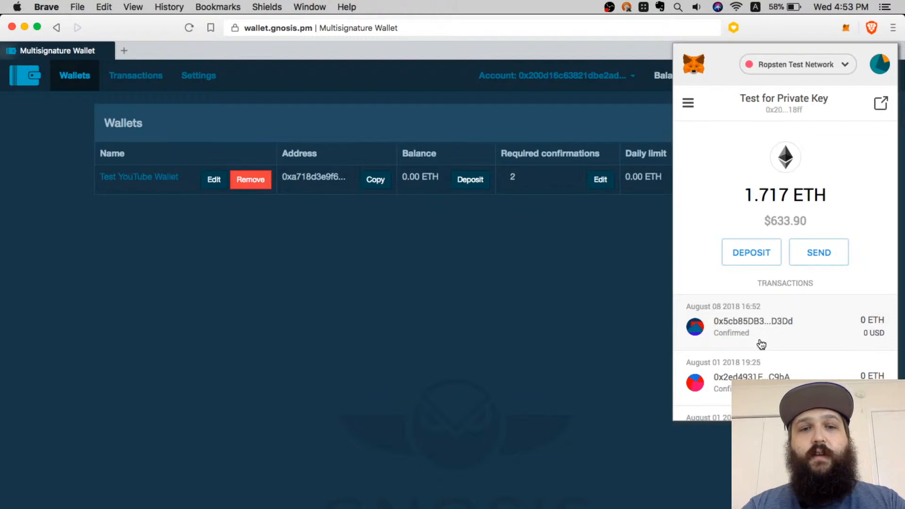
mouse_move(483, 347)
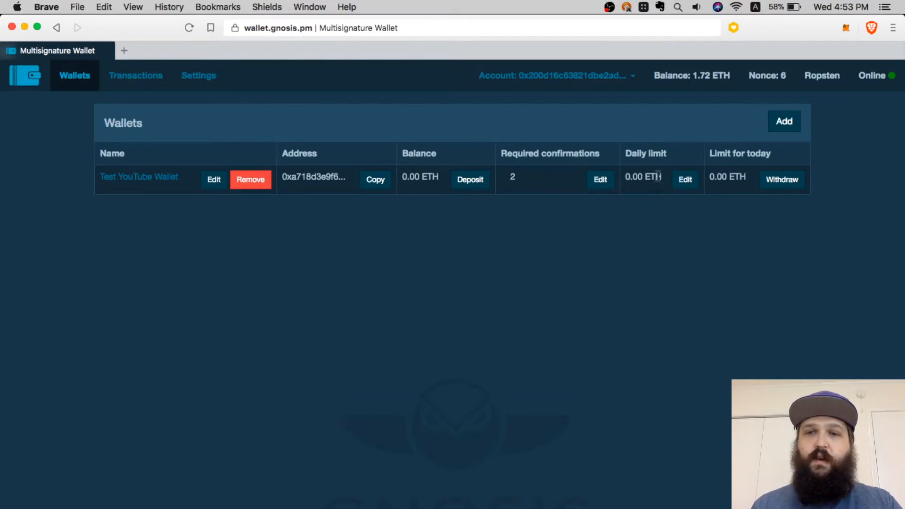
mouse_move(757, 190)
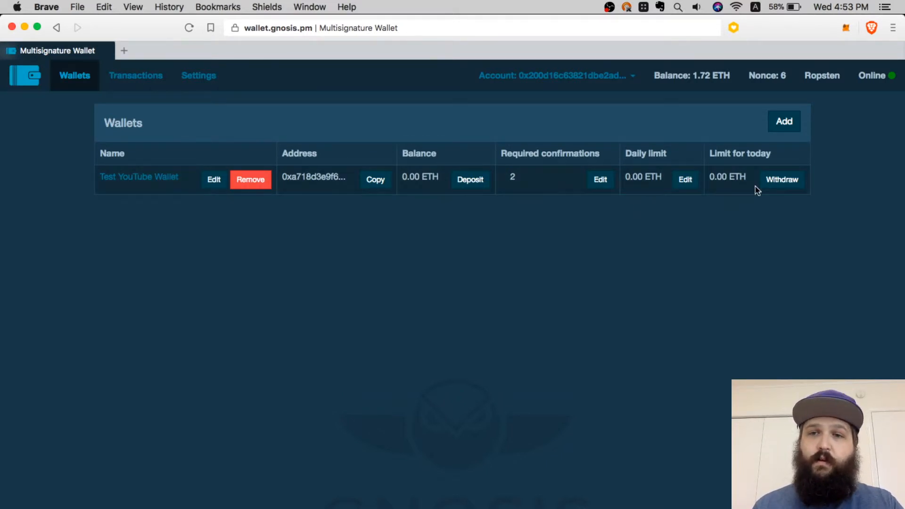
mouse_move(572, 218)
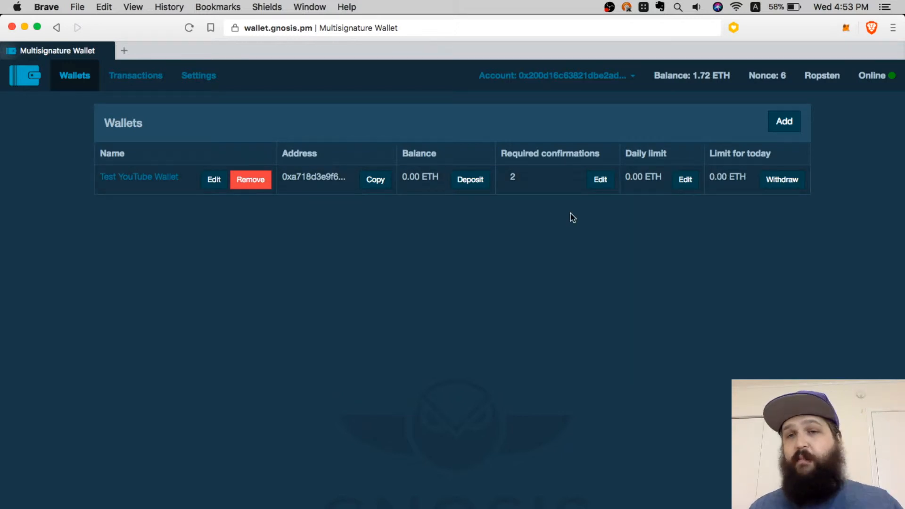
mouse_move(454, 241)
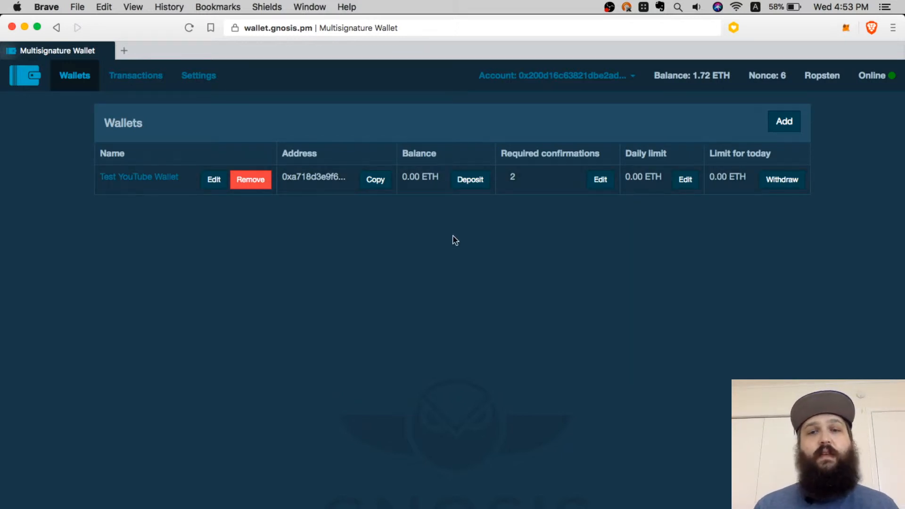
mouse_move(470, 180)
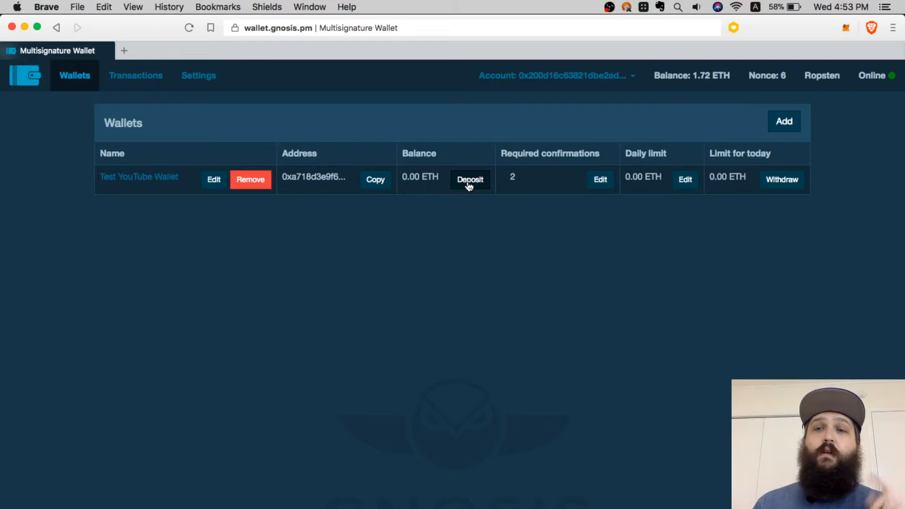
Deposit 0.2 ETH into Test YouTube Wallet and approve it in MetaMask.
click(470, 179)
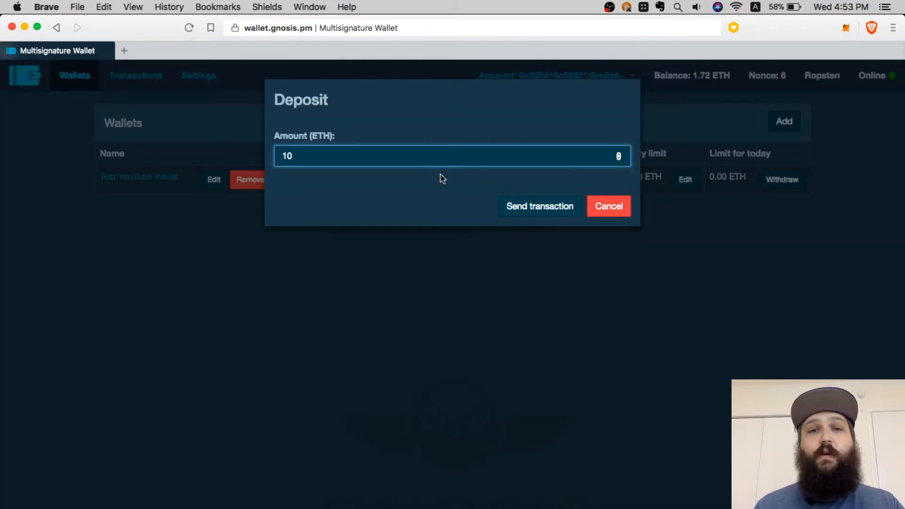
text(0.)
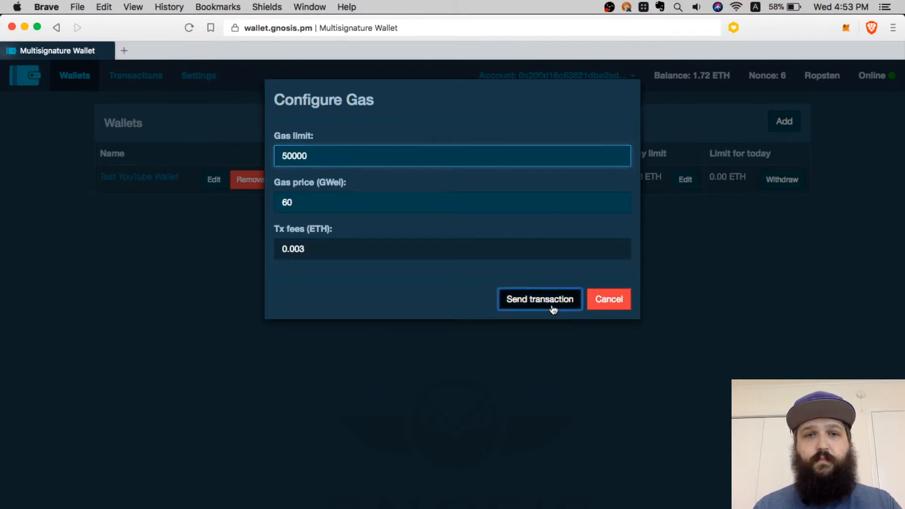
click(539, 299)
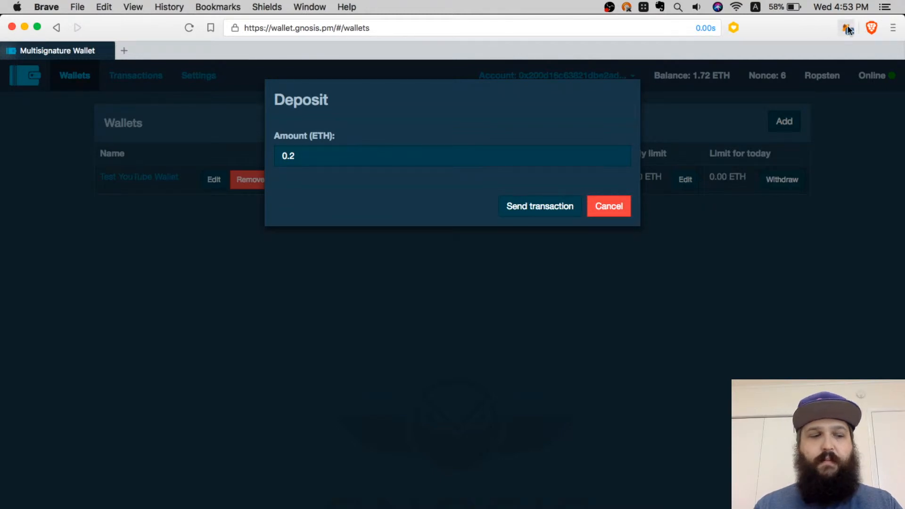
click(846, 27)
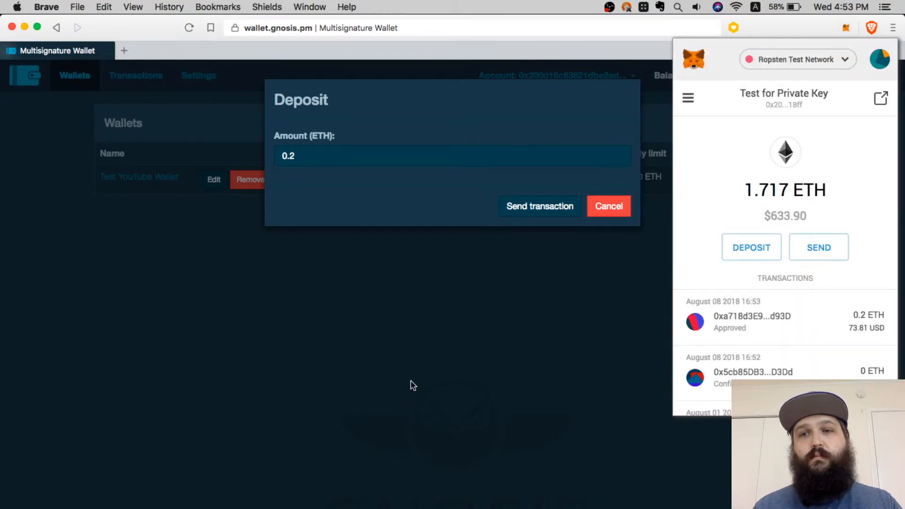
click(539, 206)
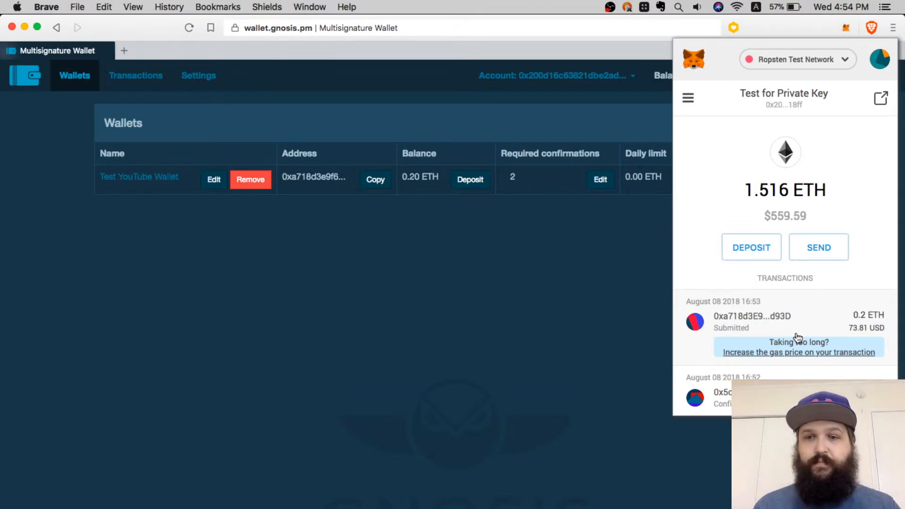
mouse_move(756, 372)
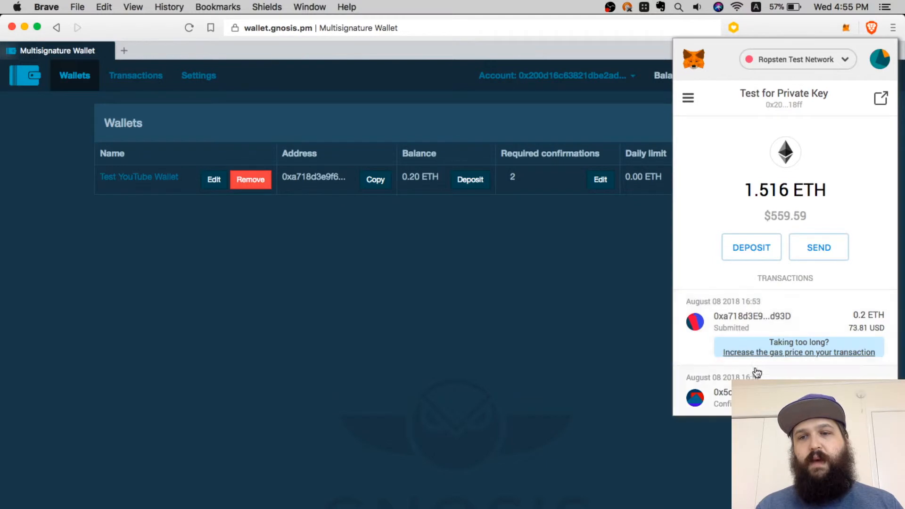
mouse_move(518, 327)
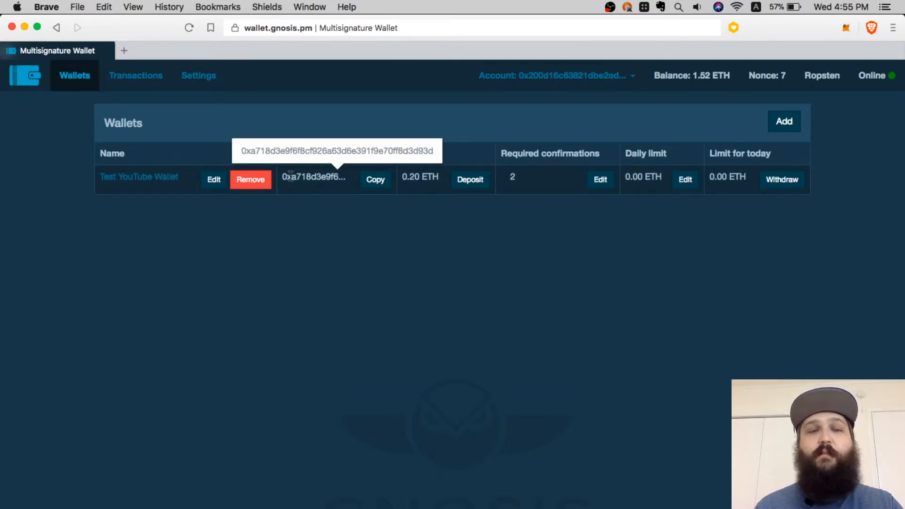
mouse_move(359, 388)
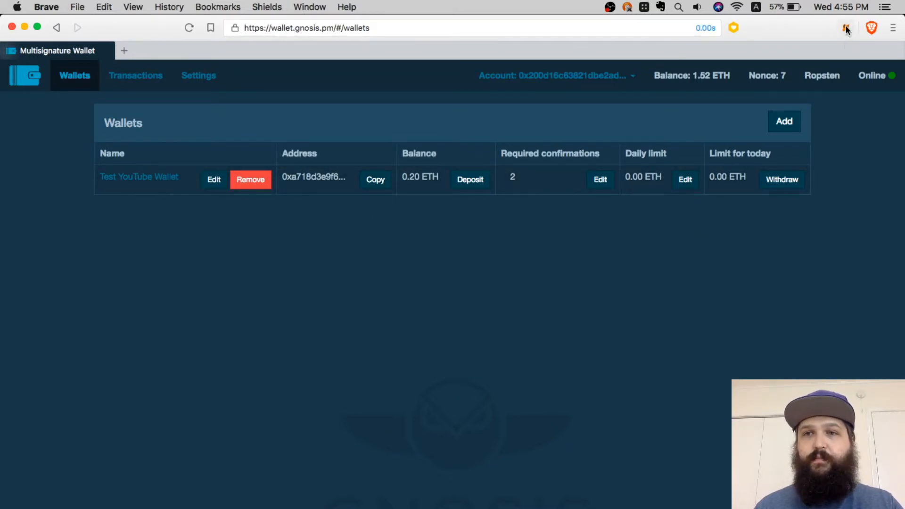
Verify the 0.2 ETH deposit is confirmed in MetaMask and open the accounts menu.
click(846, 27)
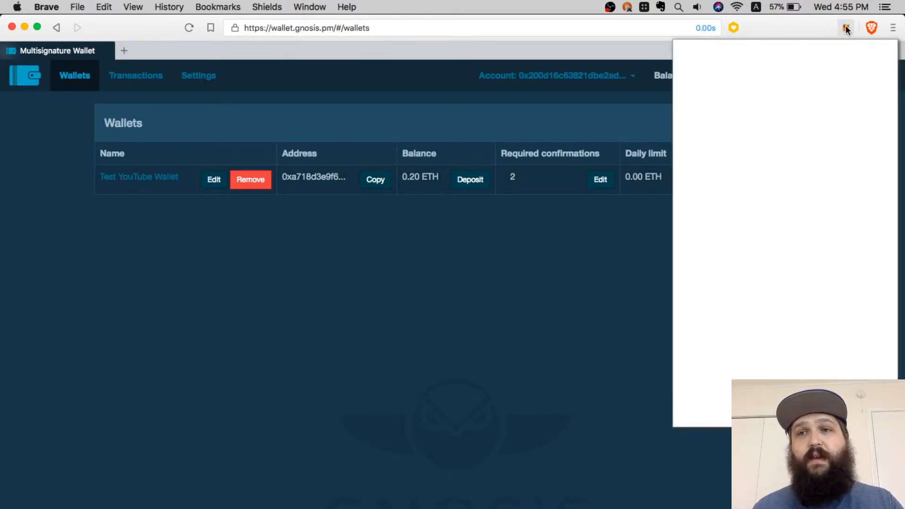
click(846, 27)
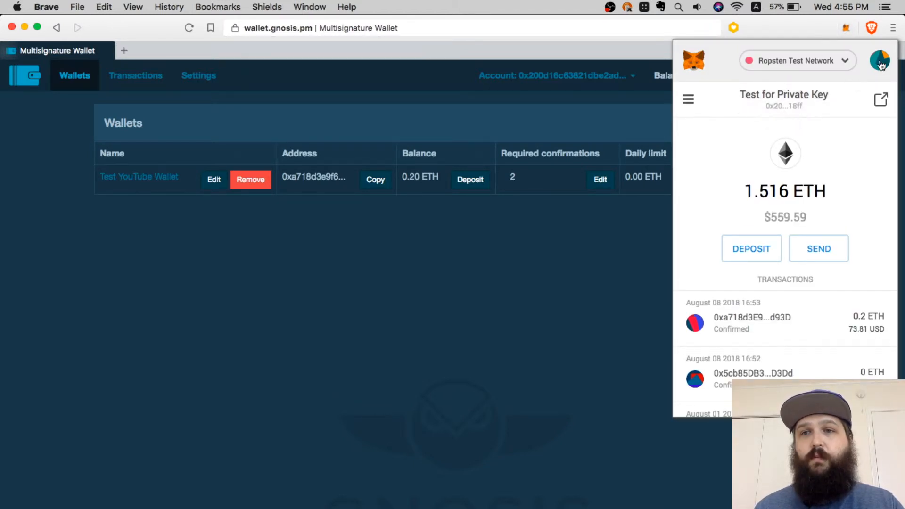
click(879, 61)
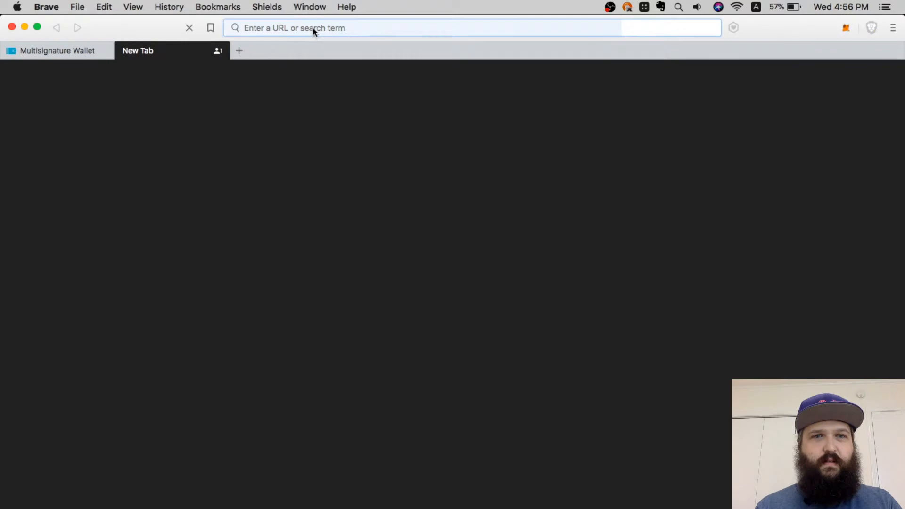
Load wallet.gnosis.pm from history in the new tab and accept the terms.
text(gno)
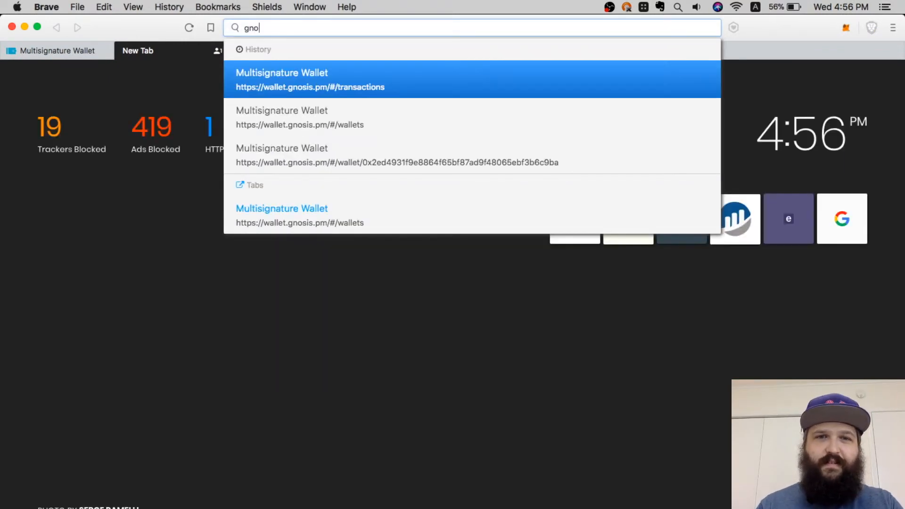
click(299, 124)
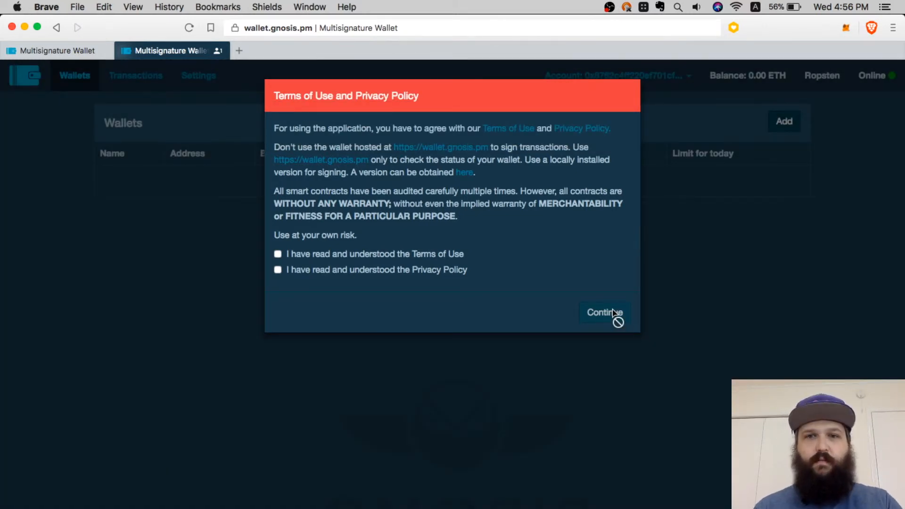
click(277, 254)
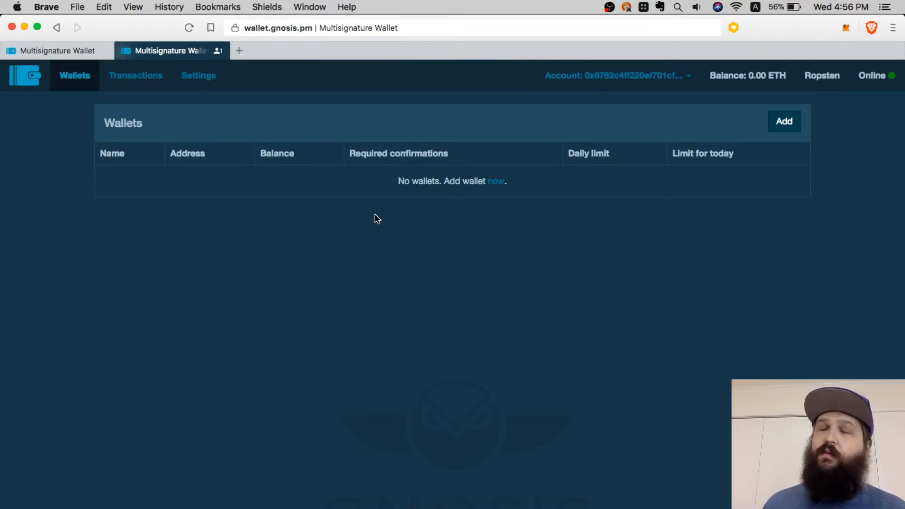
mouse_move(351, 144)
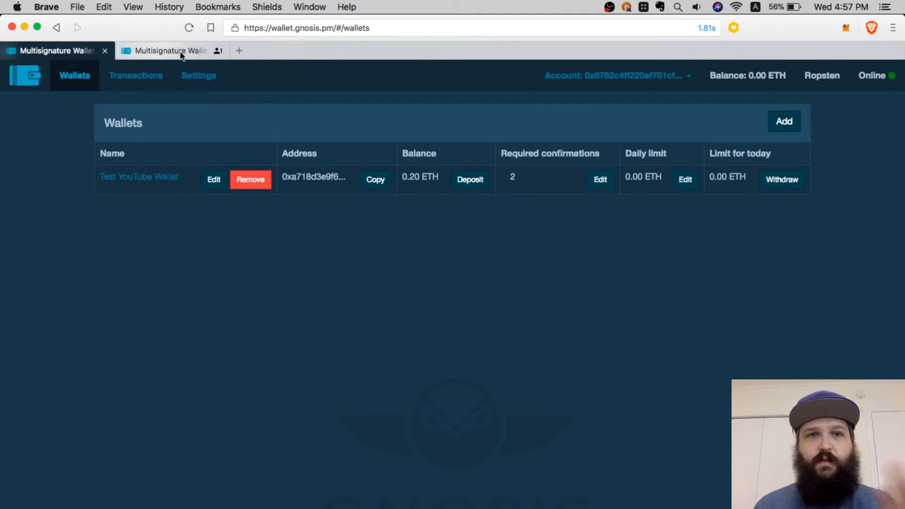
Restore the deployed wallet 0xa718…d93d under the name 'YouTube Test Wallet'.
click(783, 121)
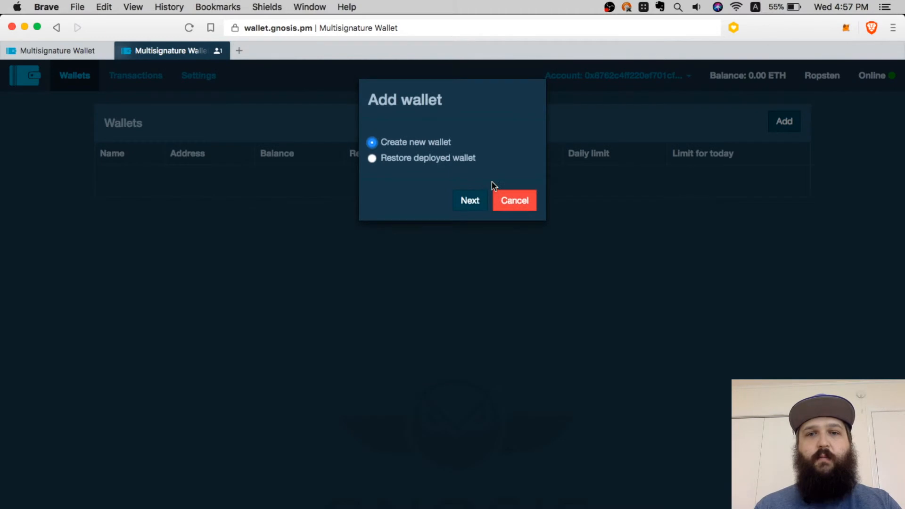
click(371, 157)
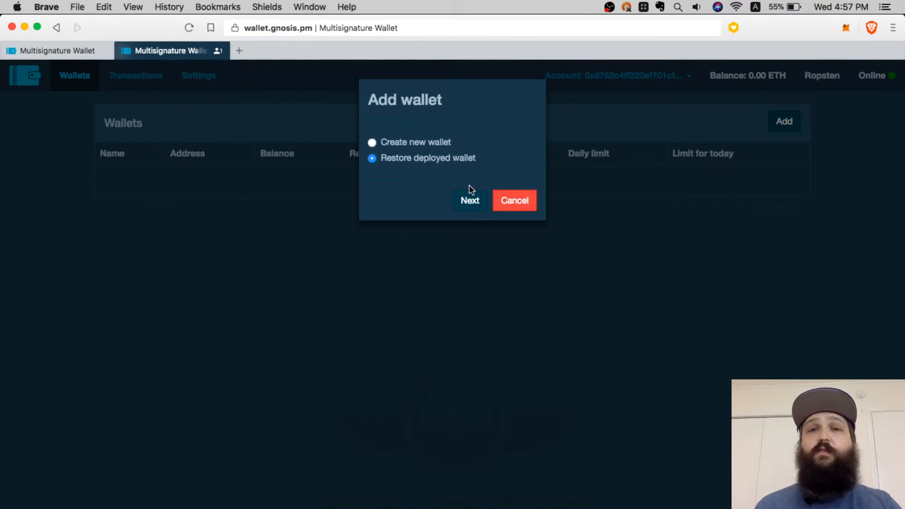
click(470, 200)
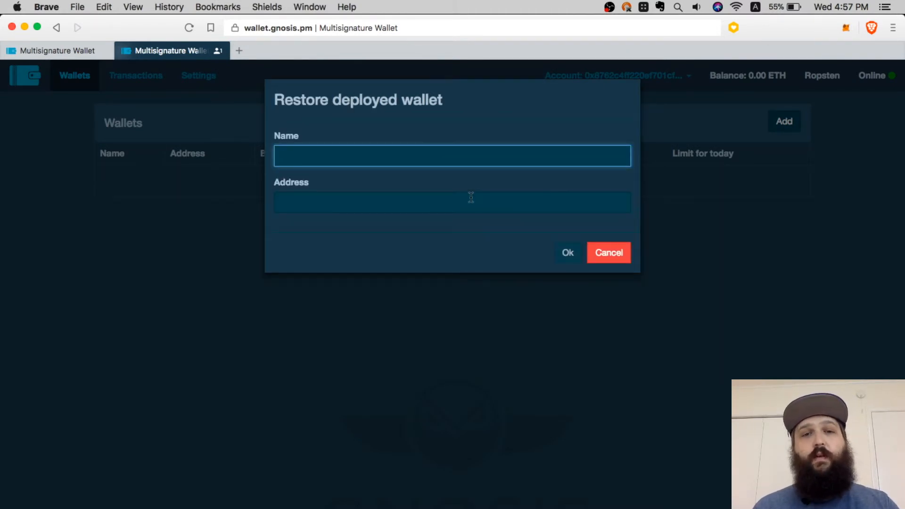
text(Yout)
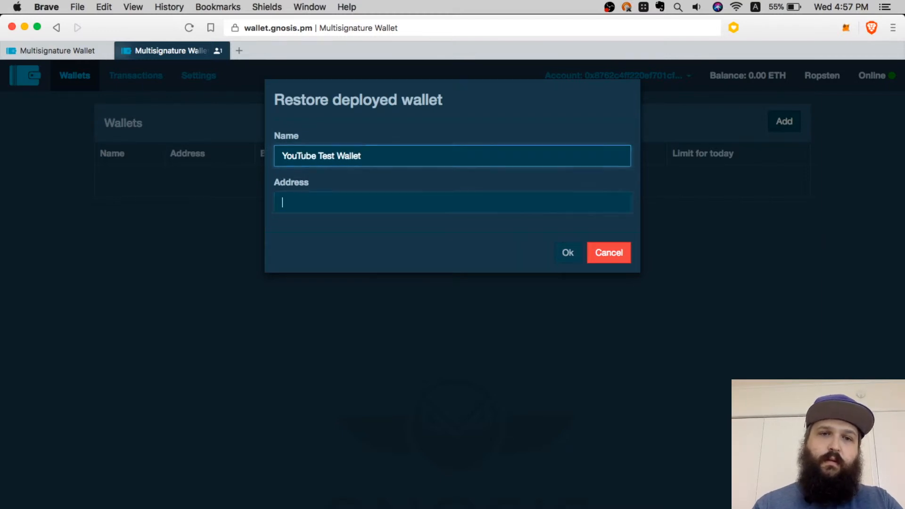
text(0xa718d3e9f6f8cf926a63d6e391f9e70ff8d3d93d)
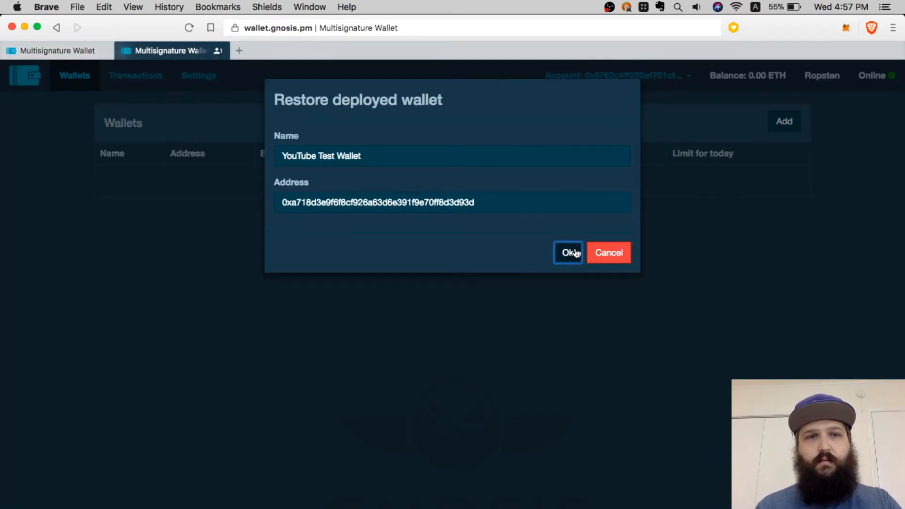
click(568, 252)
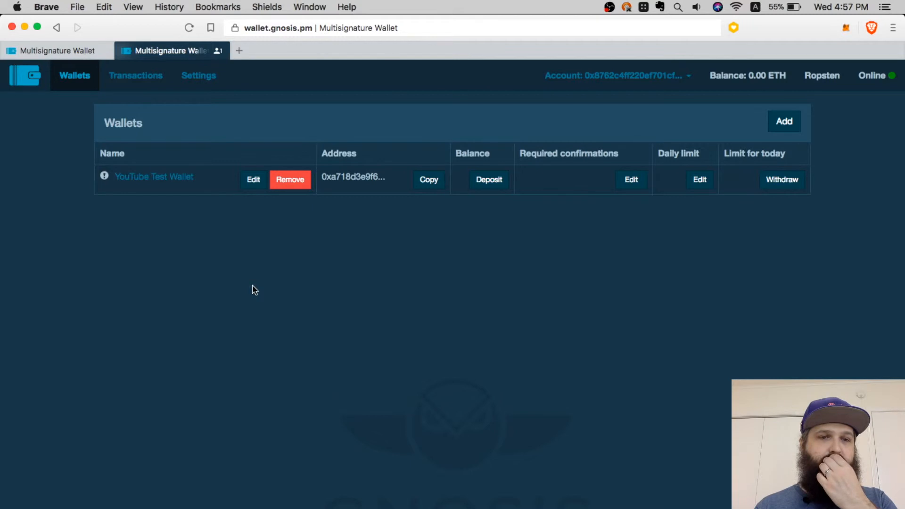
mouse_move(104, 176)
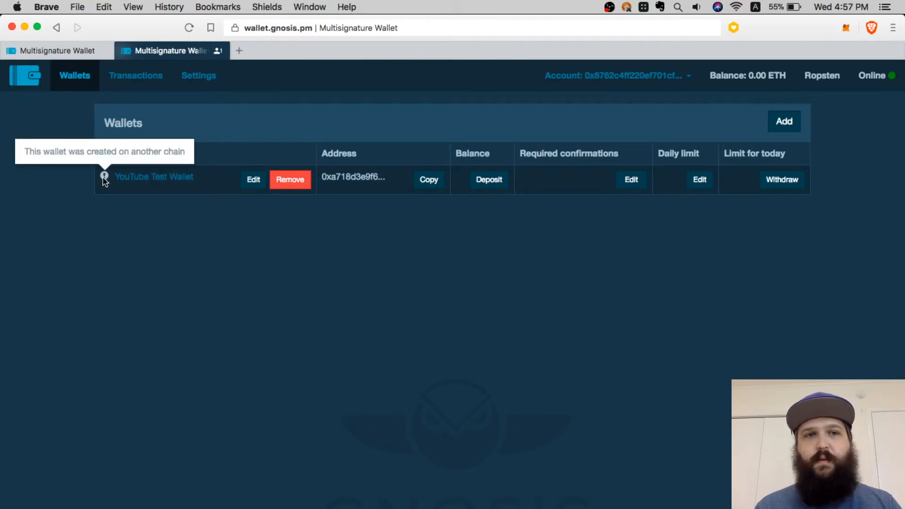
mouse_move(162, 198)
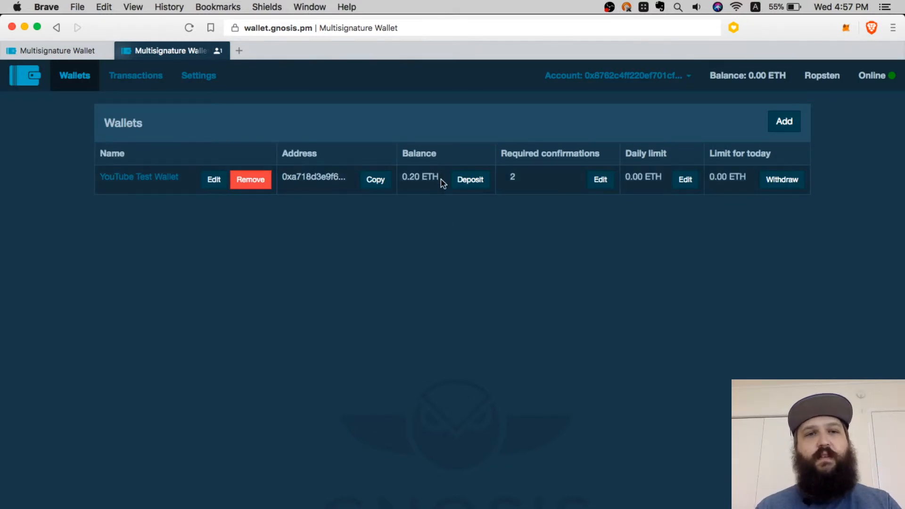
mouse_move(565, 213)
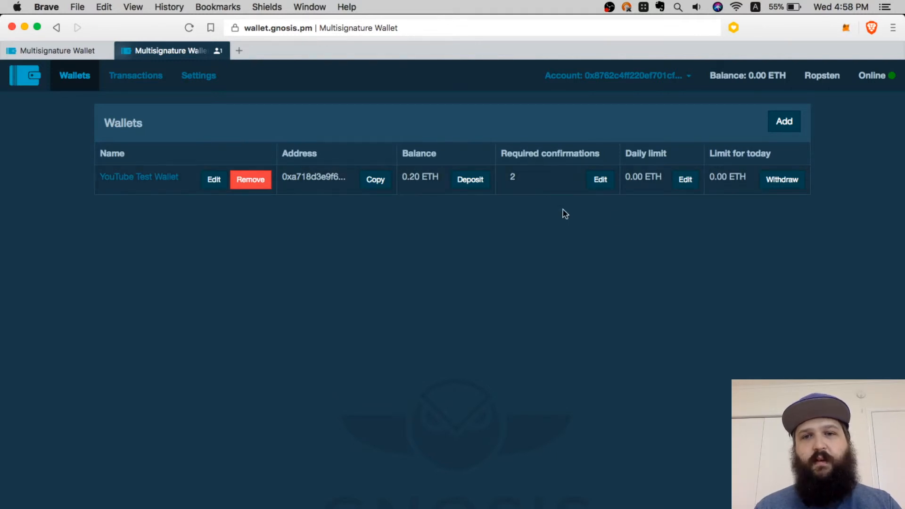
mouse_move(614, 259)
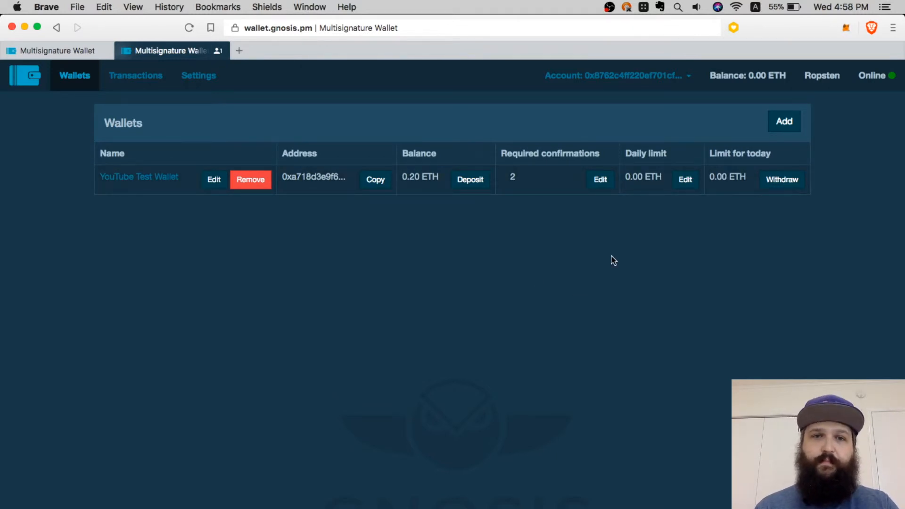
mouse_move(421, 217)
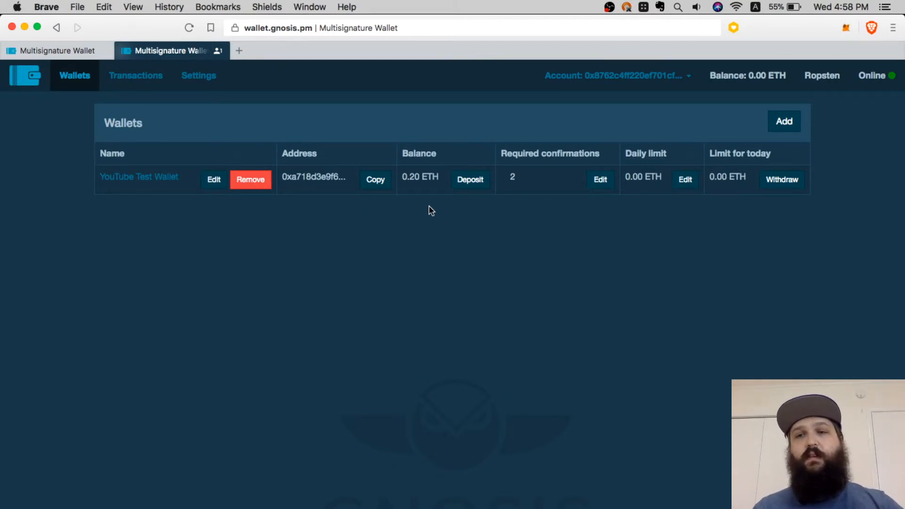
Submit a 0.2 ETH multisig withdrawal and bring up its MetaMask confirmation.
click(781, 180)
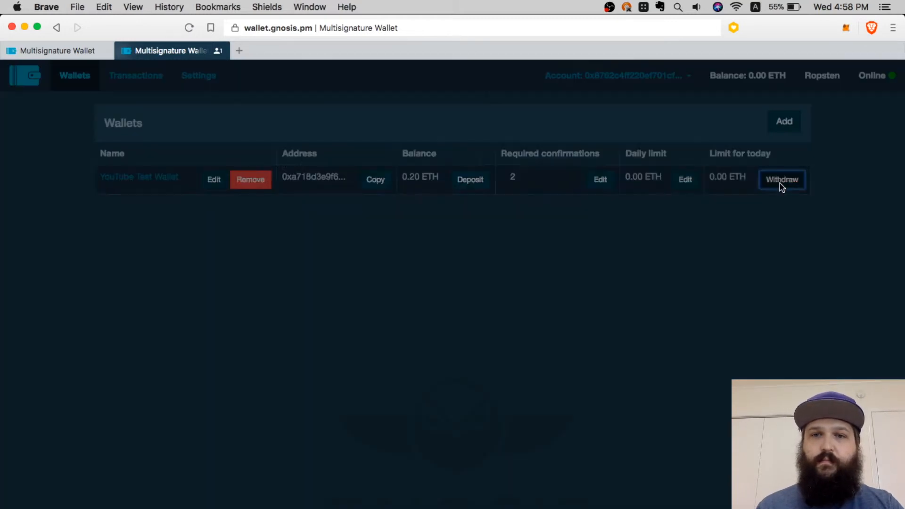
click(781, 179)
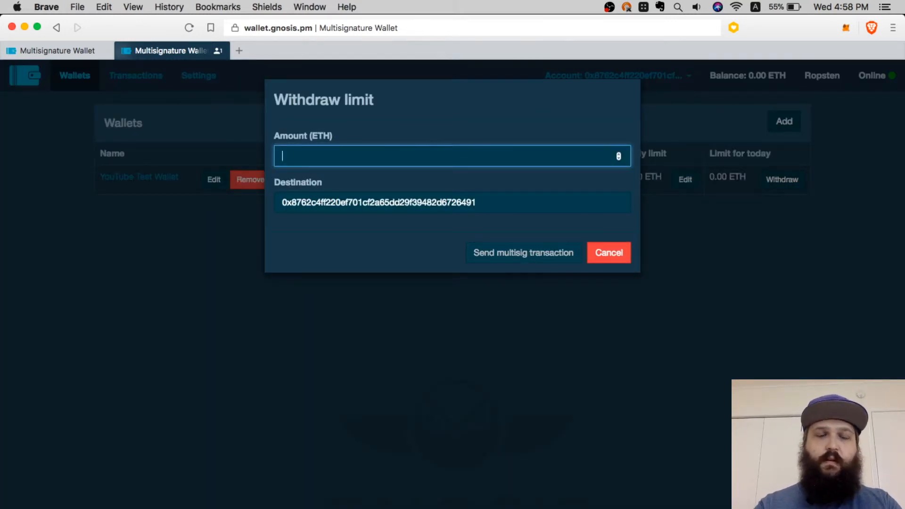
text(0.2)
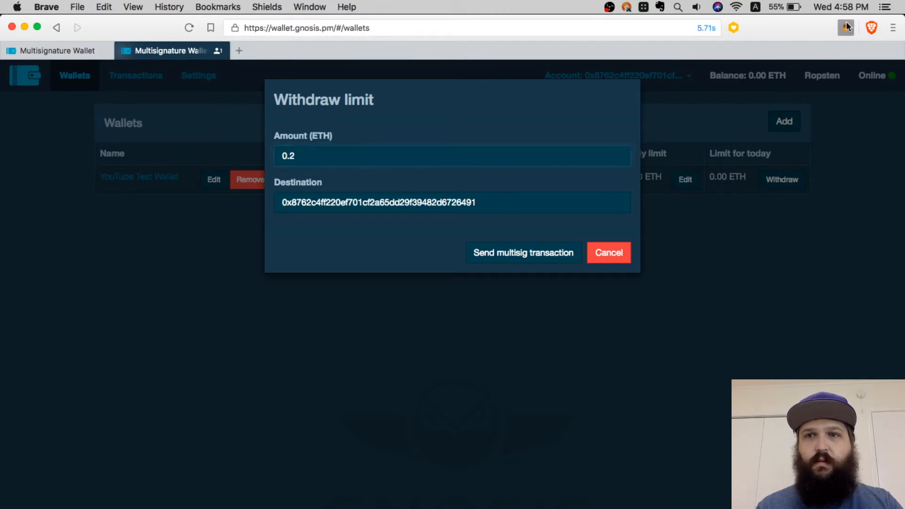
click(845, 28)
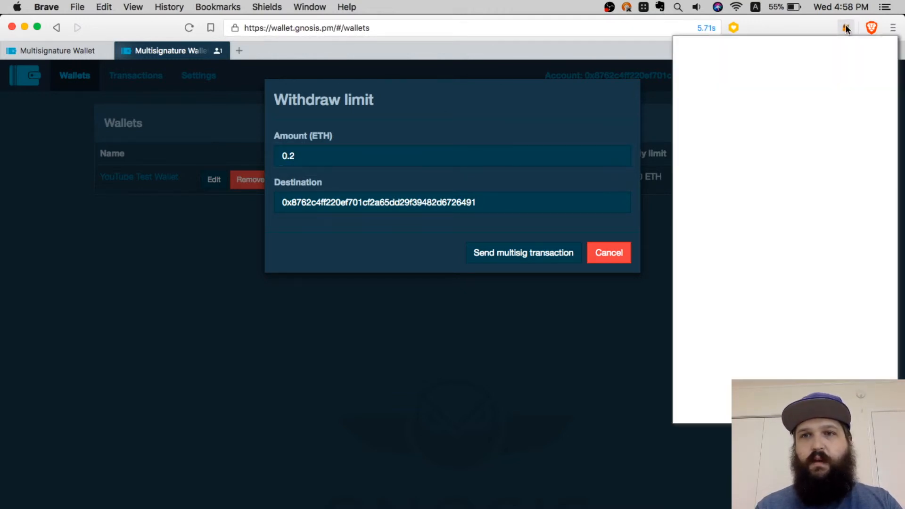
click(845, 27)
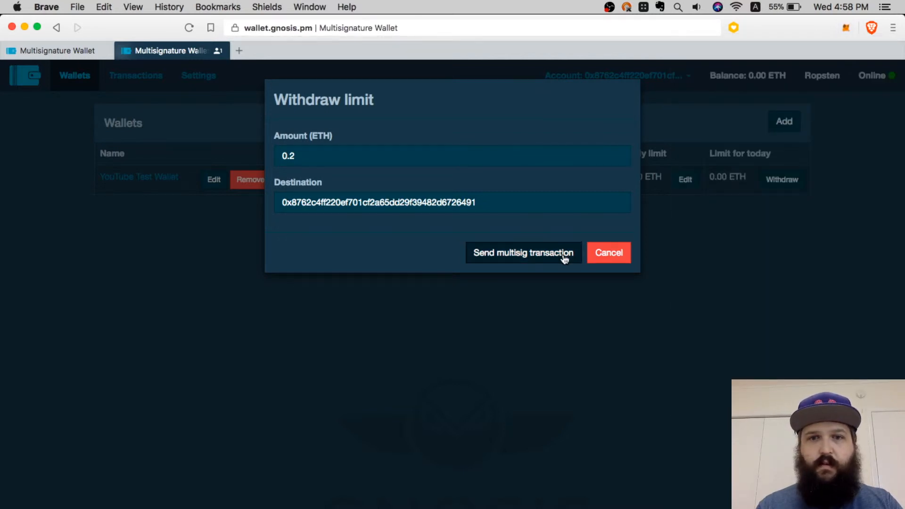
click(522, 252)
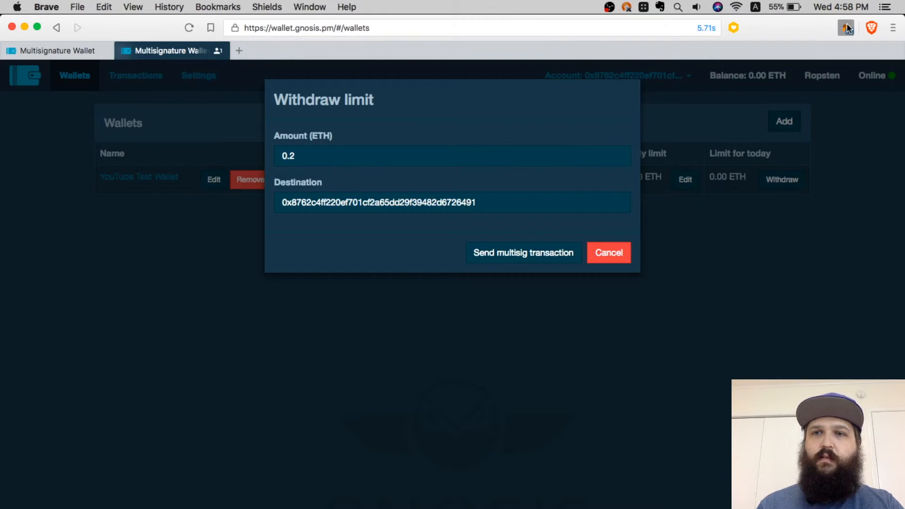
click(846, 27)
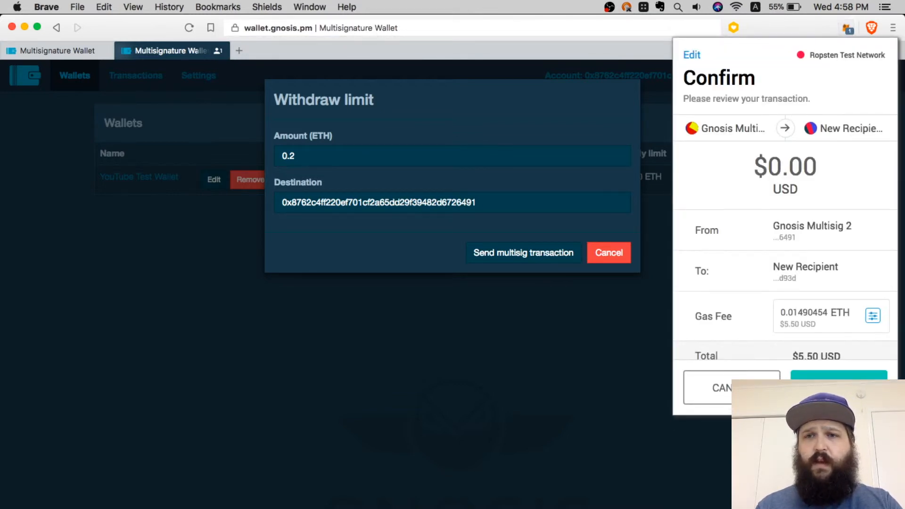
mouse_move(397, 380)
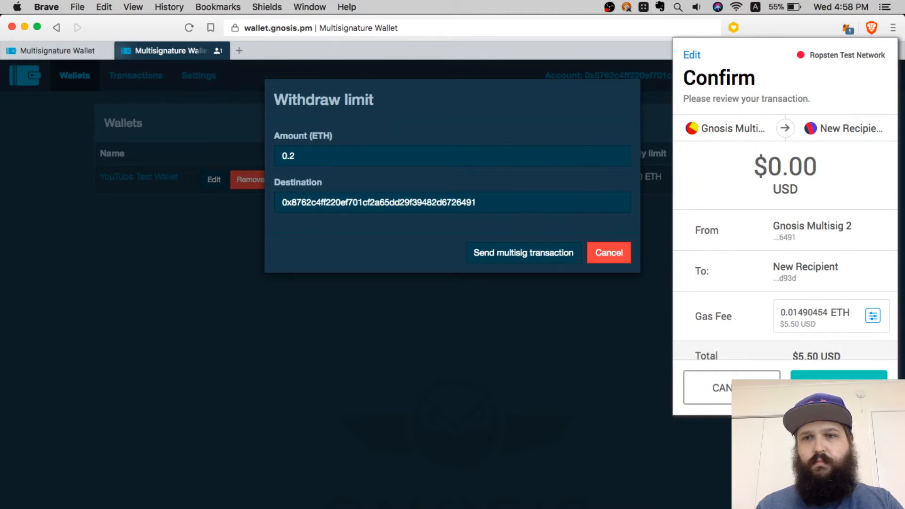
mouse_move(769, 305)
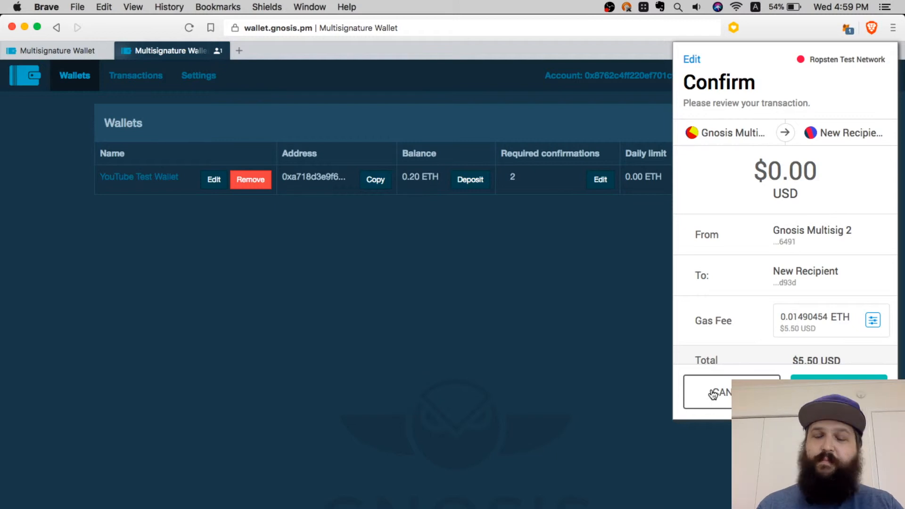
Reject the pending withdrawal and return to the first tab under the Test for Private Key account.
click(718, 393)
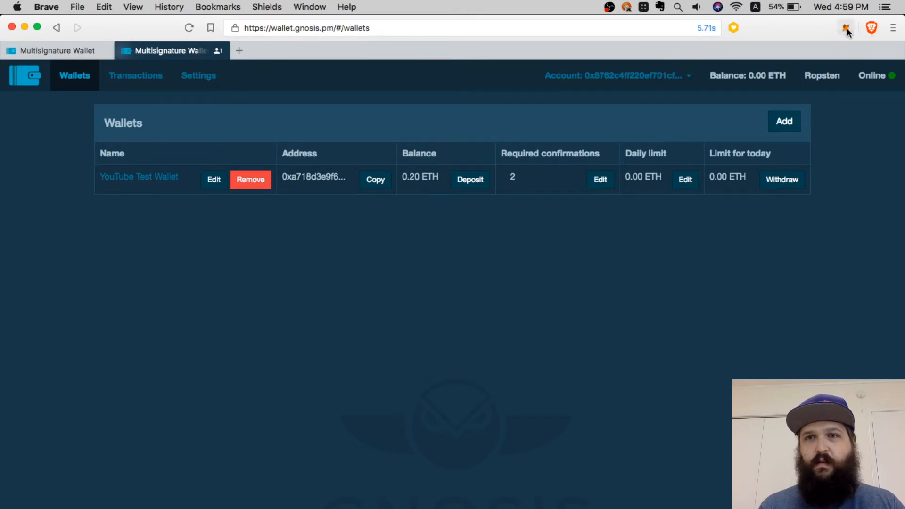
click(846, 28)
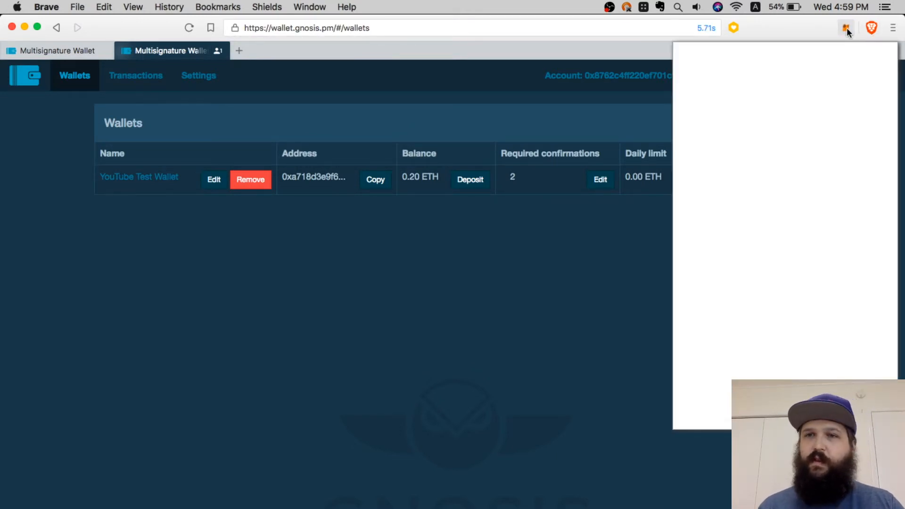
click(846, 28)
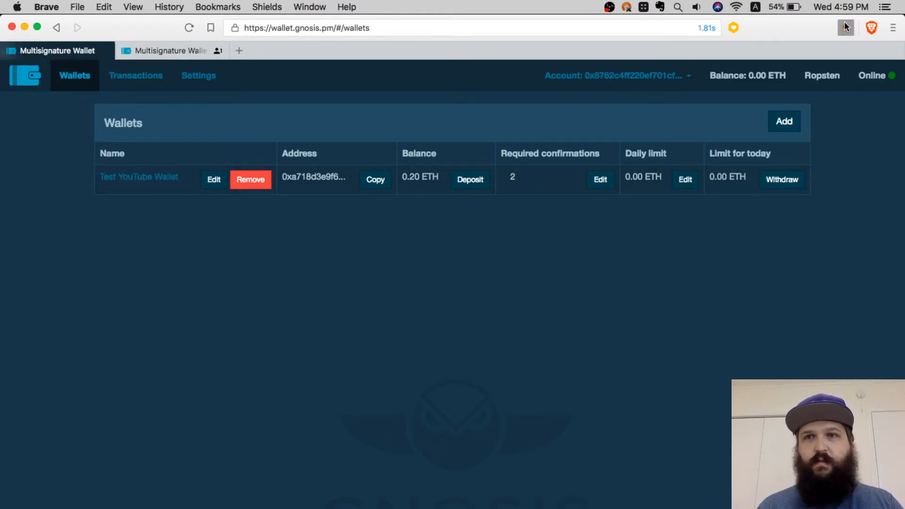
click(845, 27)
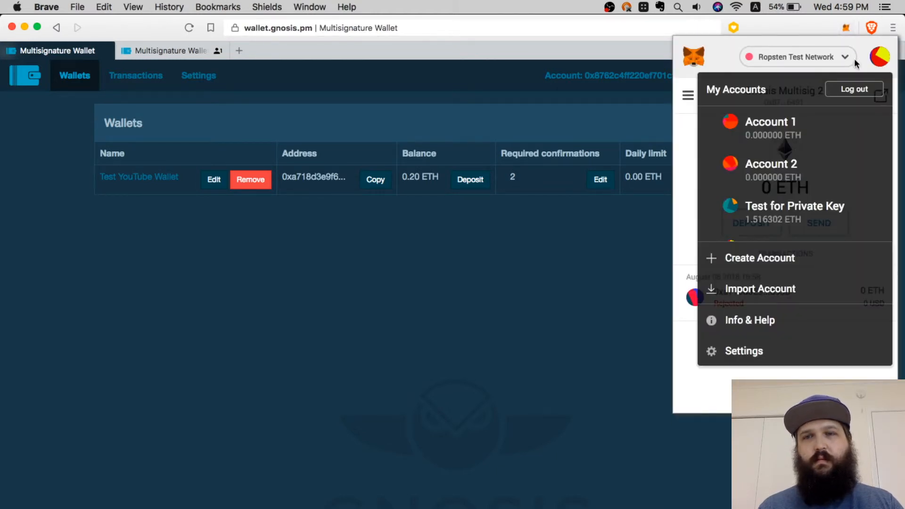
click(794, 206)
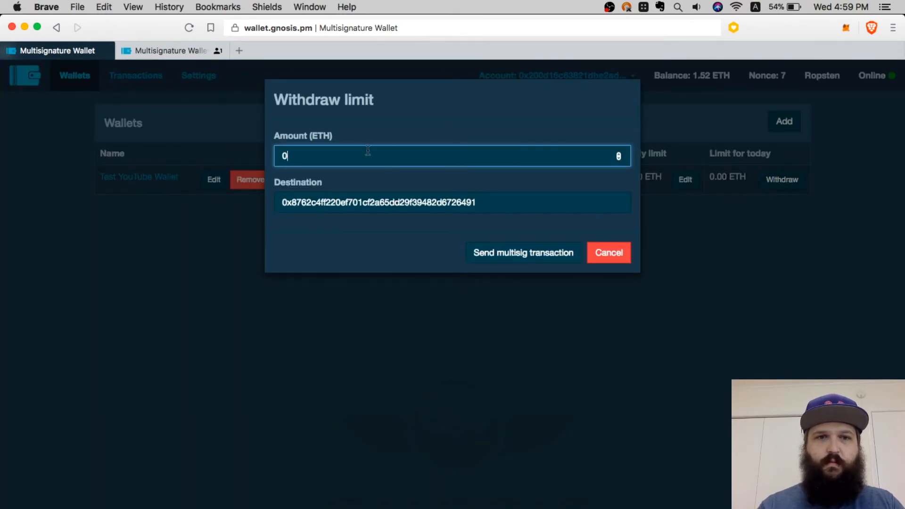
Submit the 0.2 ETH withdrawal as a multisig transaction and approve it in MetaMask.
text(.2)
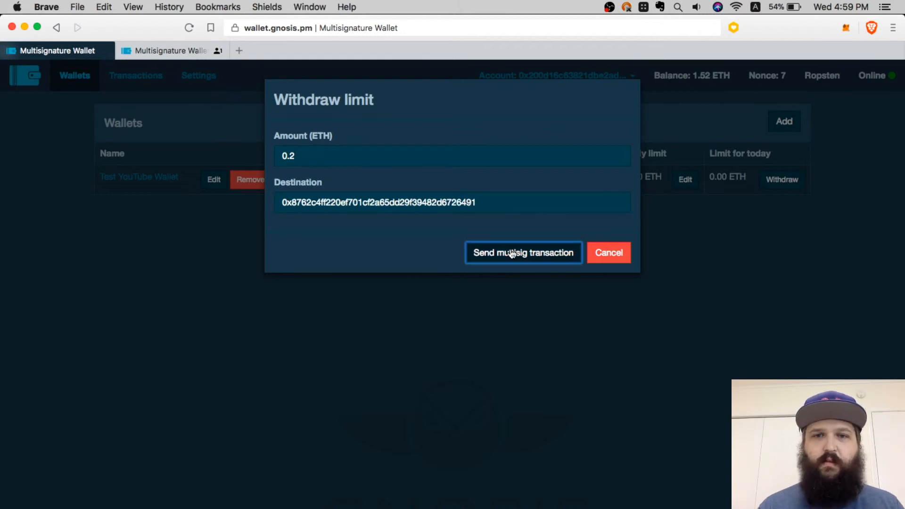
click(523, 252)
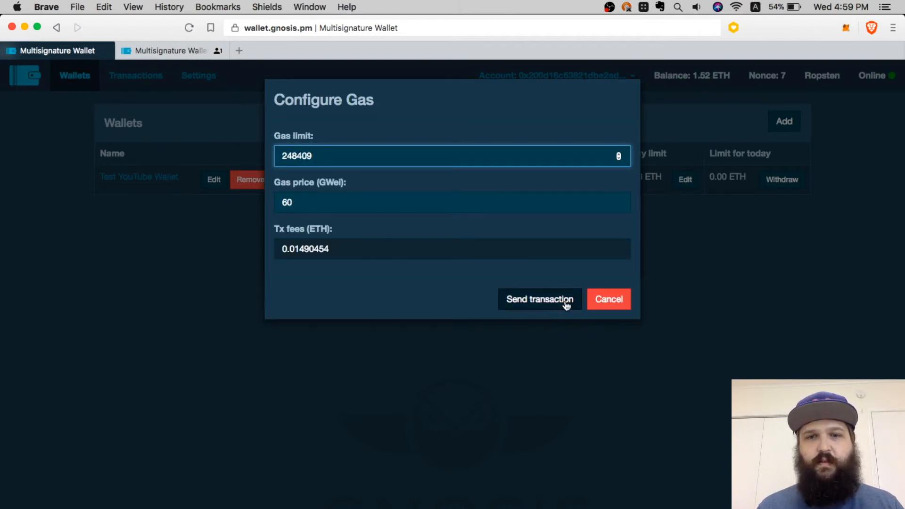
click(539, 298)
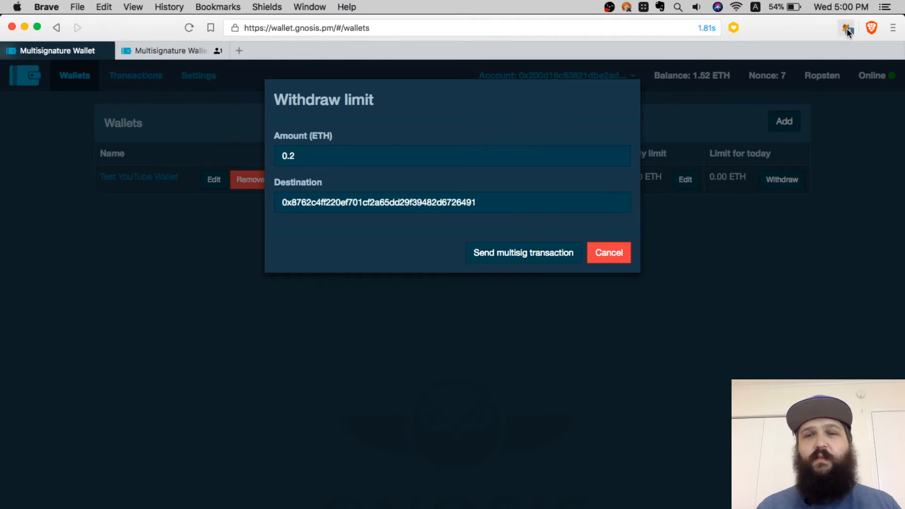
click(846, 28)
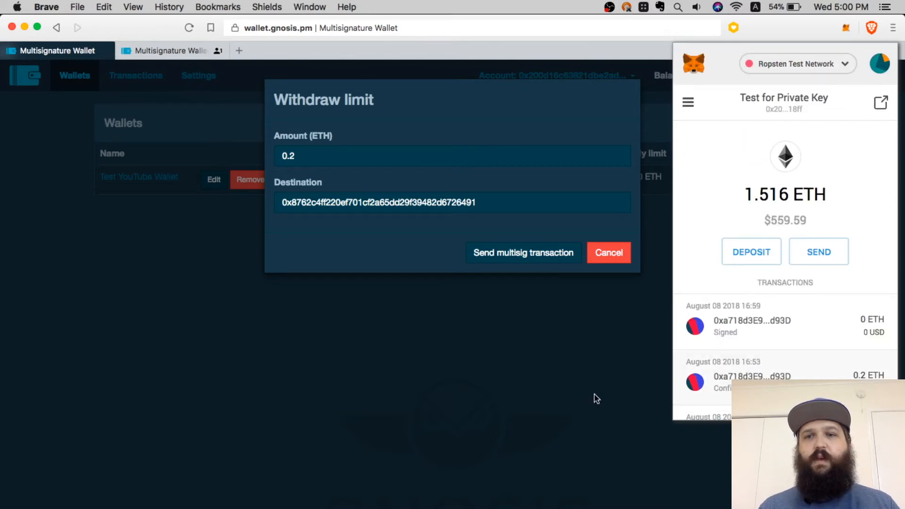
click(522, 252)
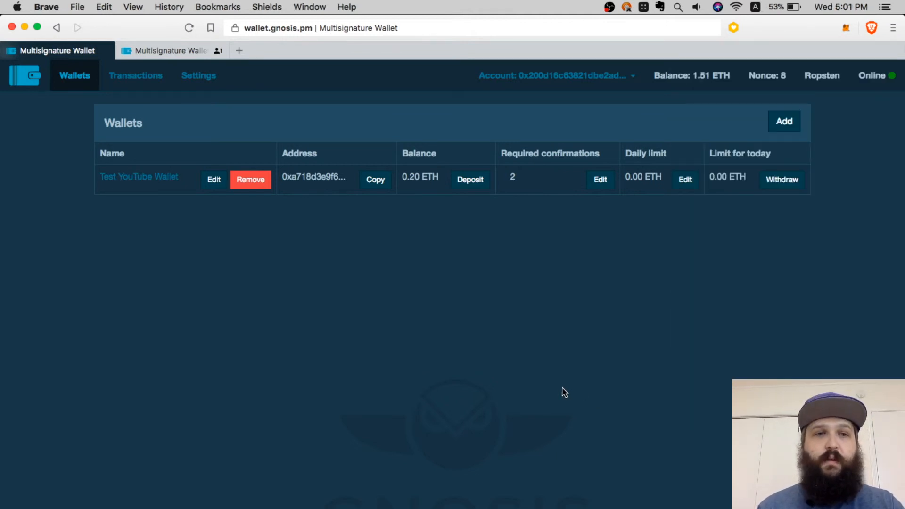
mouse_move(139, 177)
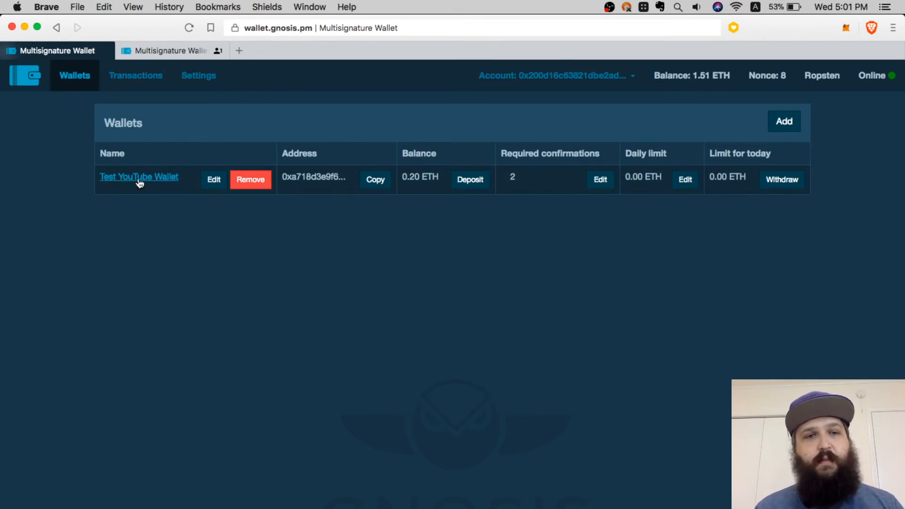
Open the Test YouTube Wallet details to review the pending 0.20 ETH transfer.
click(139, 176)
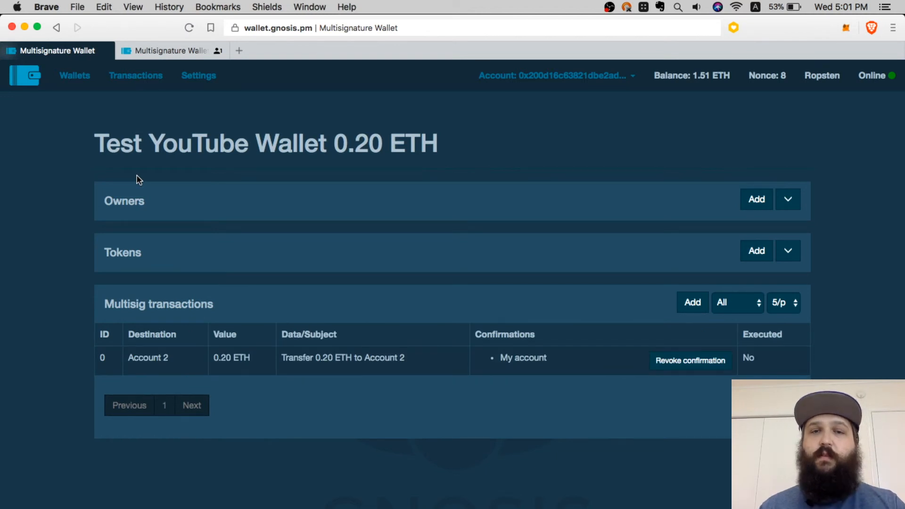
mouse_move(266, 324)
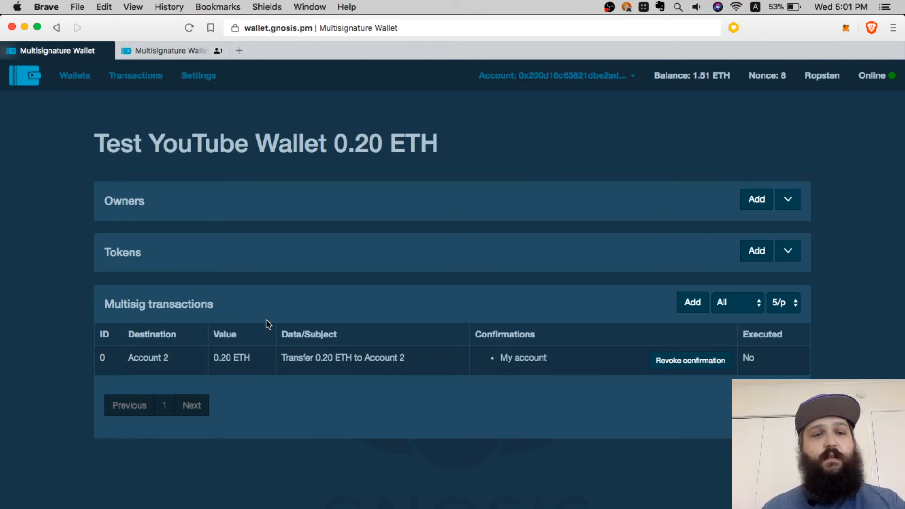
mouse_move(265, 317)
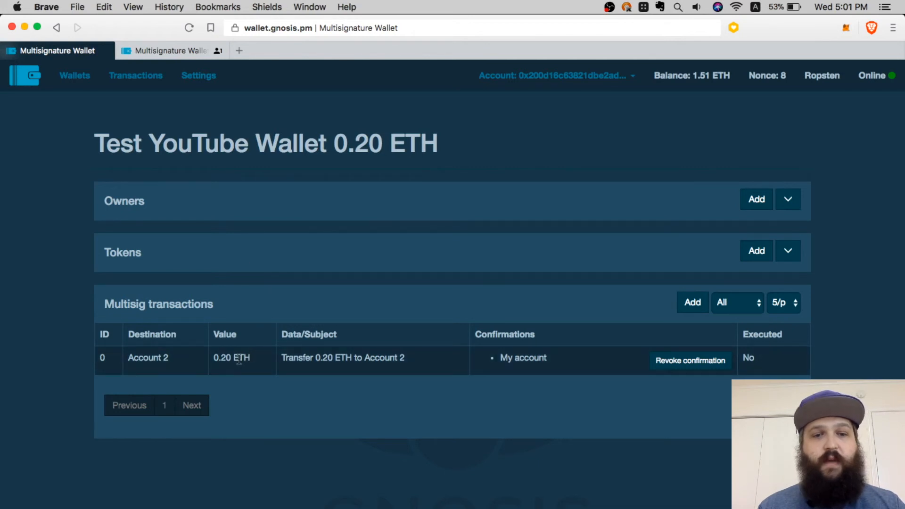
mouse_move(386, 353)
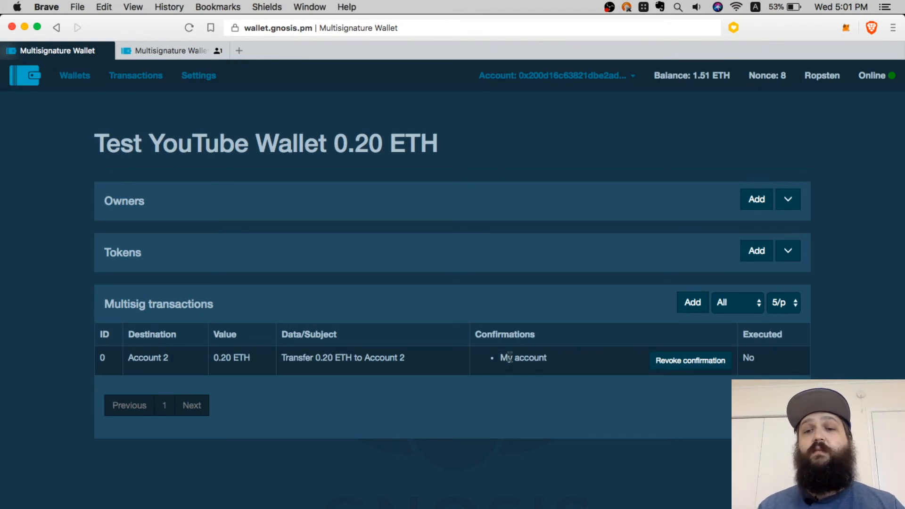
mouse_move(690, 368)
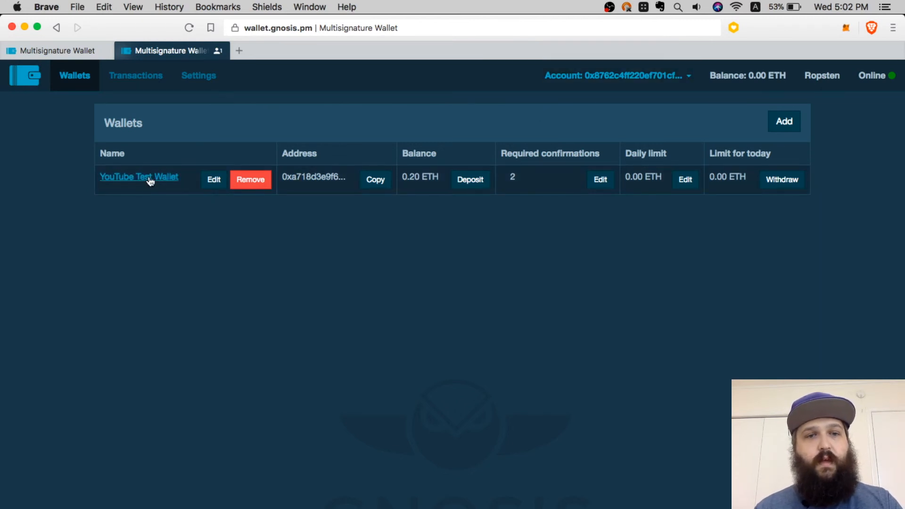
View the shared wallet as second owner, then switch MetaMask to the second owner's account.
click(138, 177)
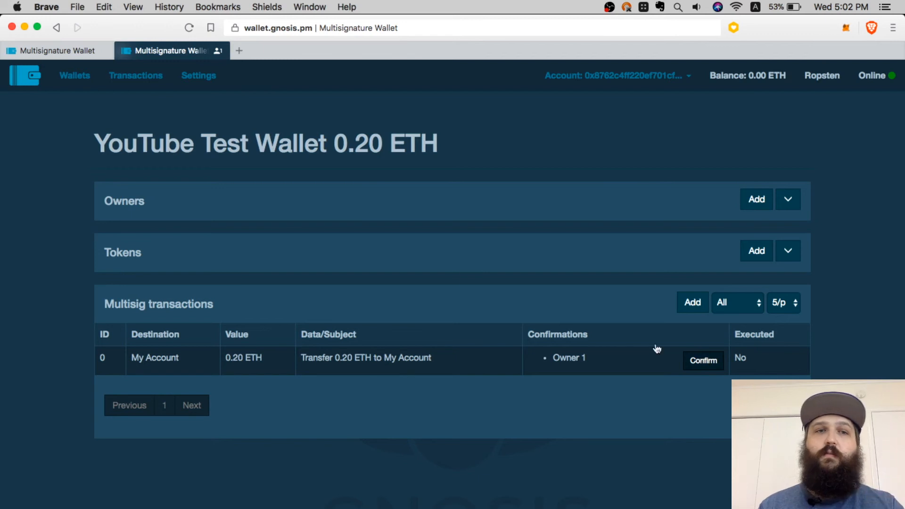
click(52, 51)
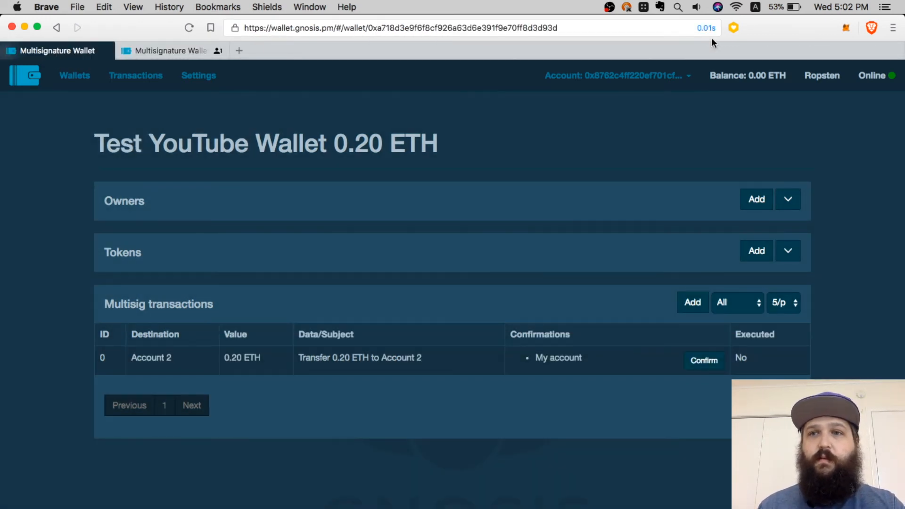
click(846, 27)
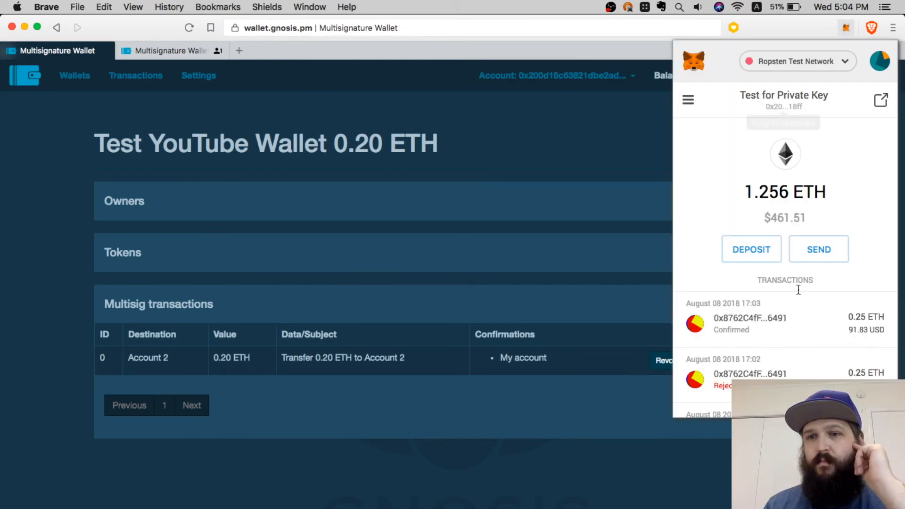
click(167, 50)
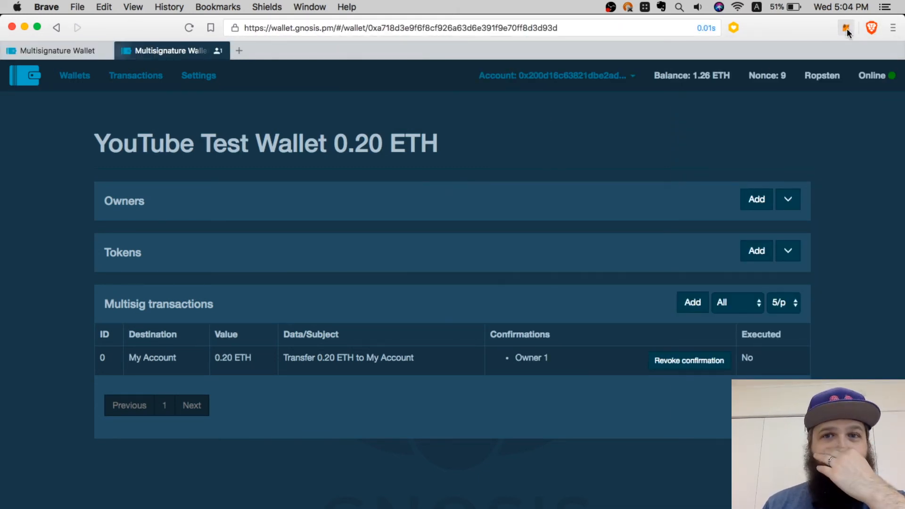
click(845, 28)
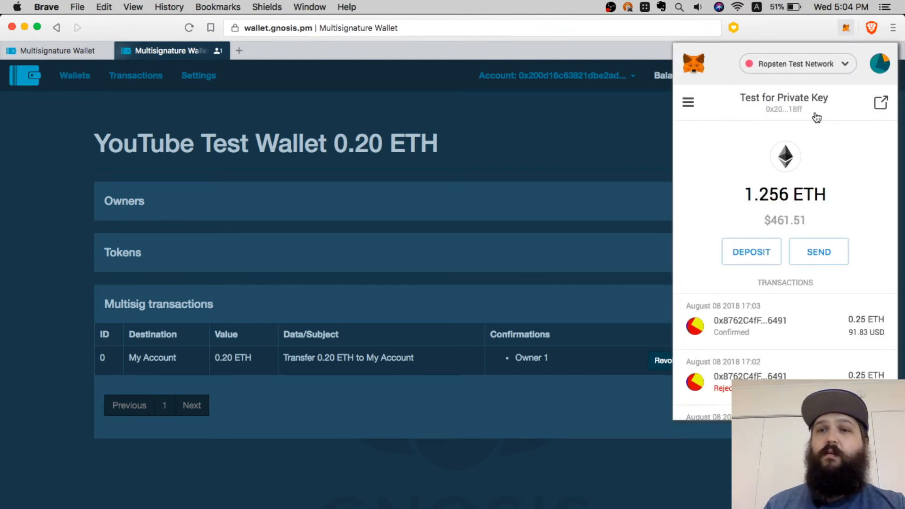
click(879, 64)
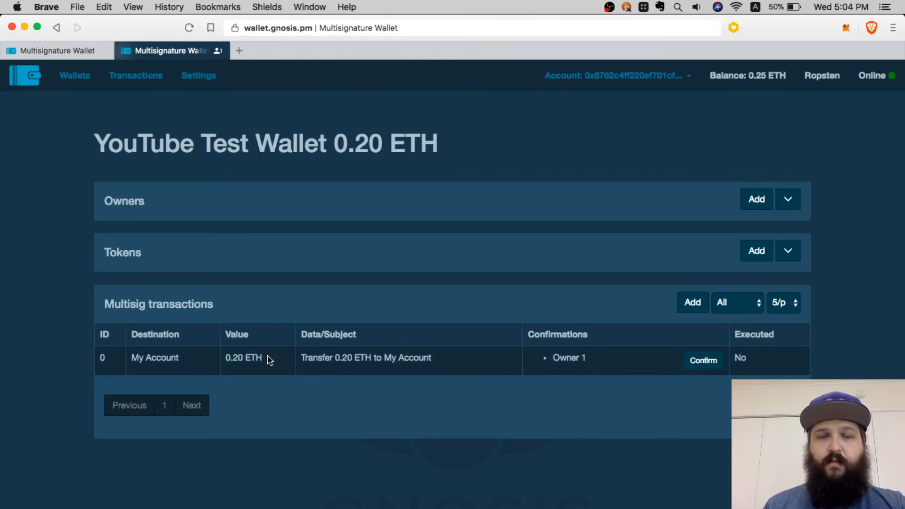
mouse_move(698, 126)
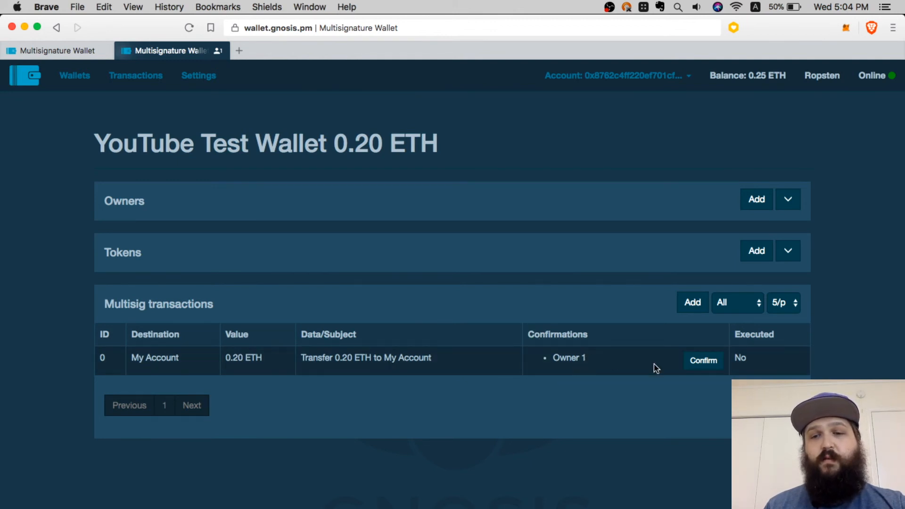
mouse_move(702, 361)
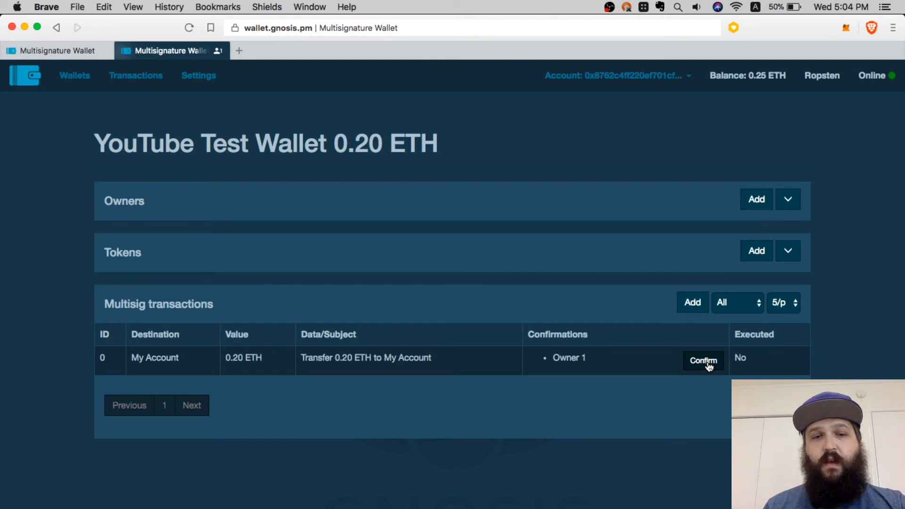
Confirm transaction 0 as the second owner and approve it in MetaMask.
click(702, 360)
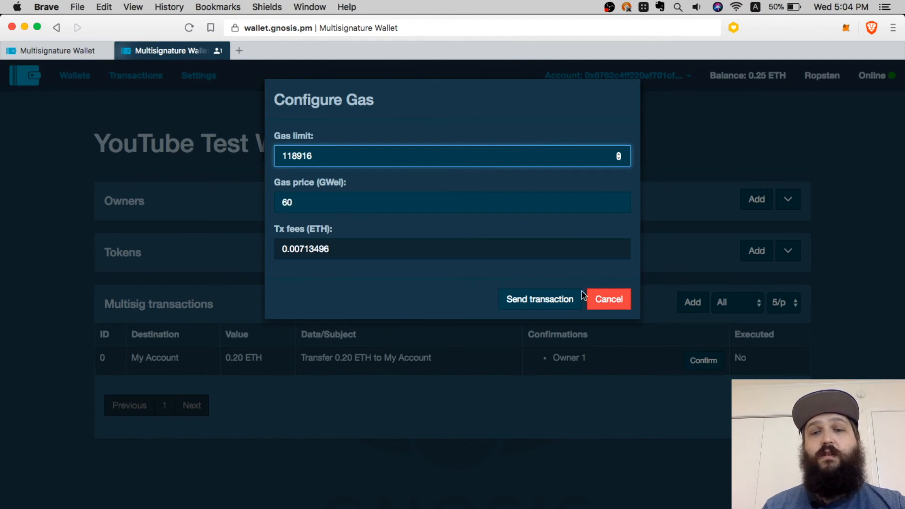
click(539, 298)
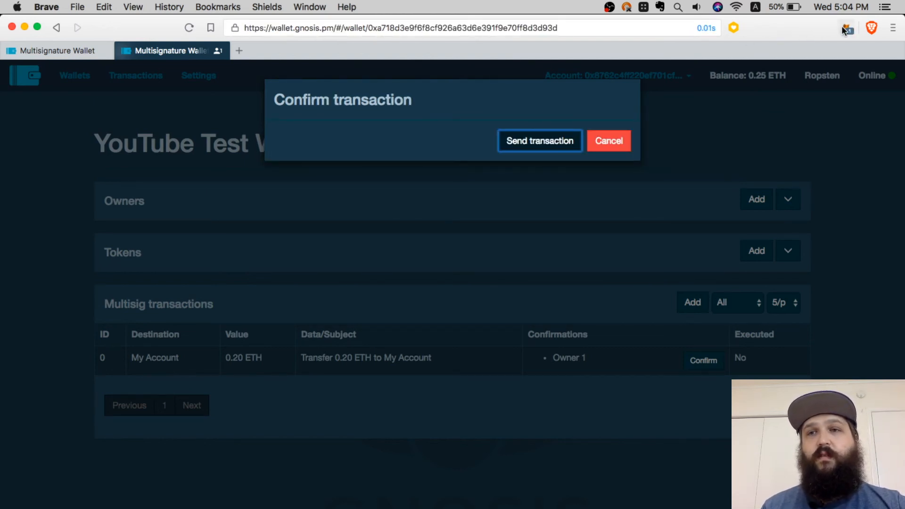
click(846, 27)
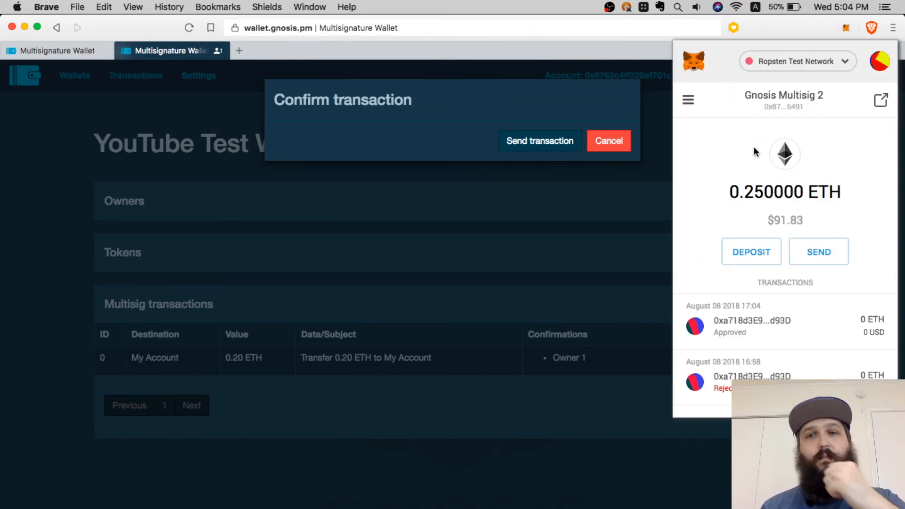
click(540, 140)
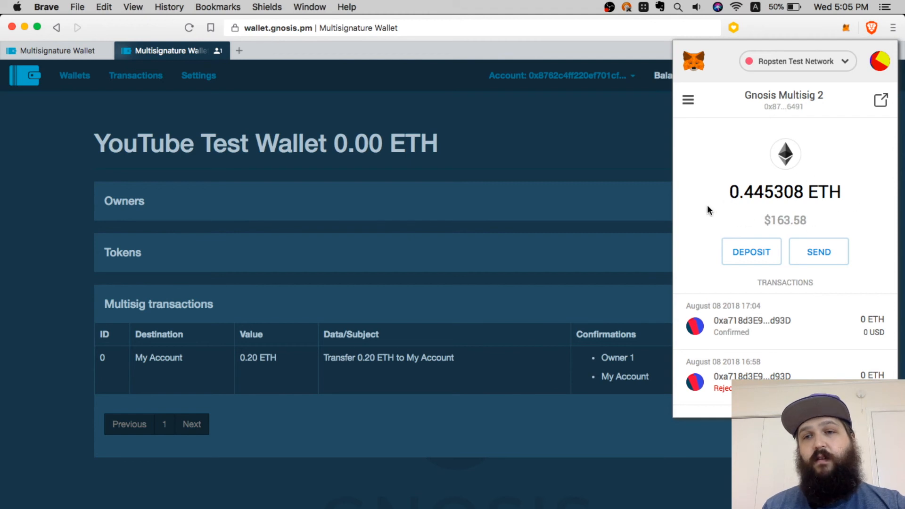
mouse_move(799, 210)
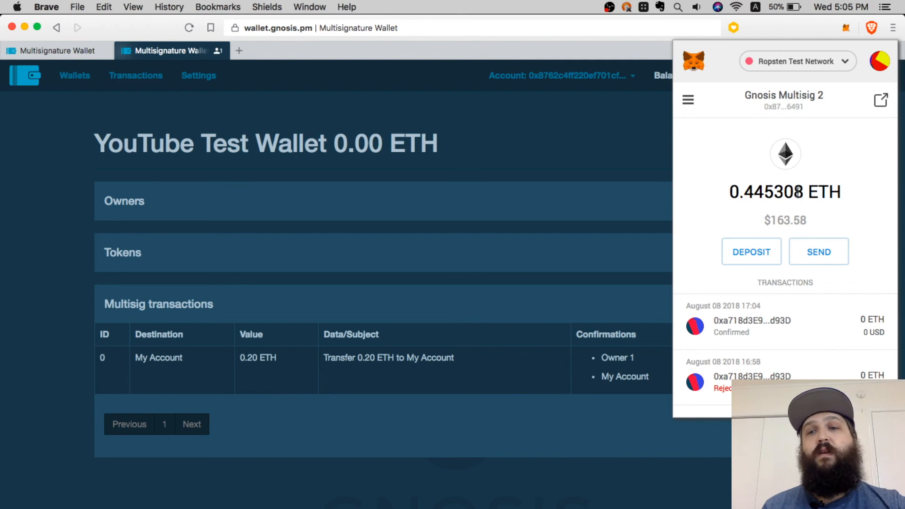
mouse_move(745, 171)
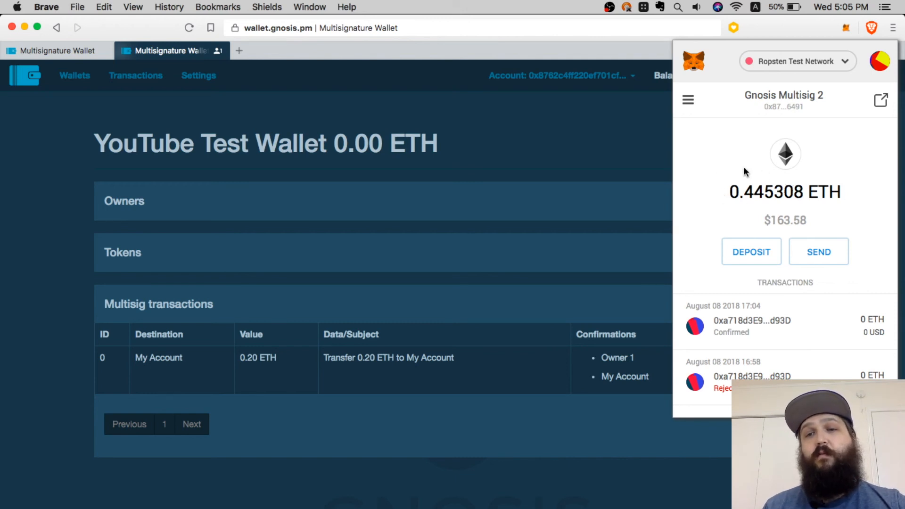
mouse_move(676, 178)
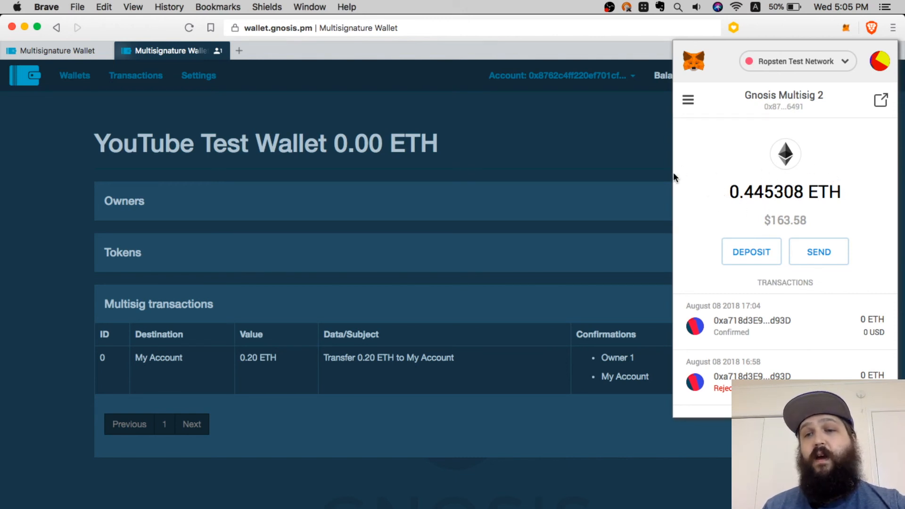
mouse_move(751, 251)
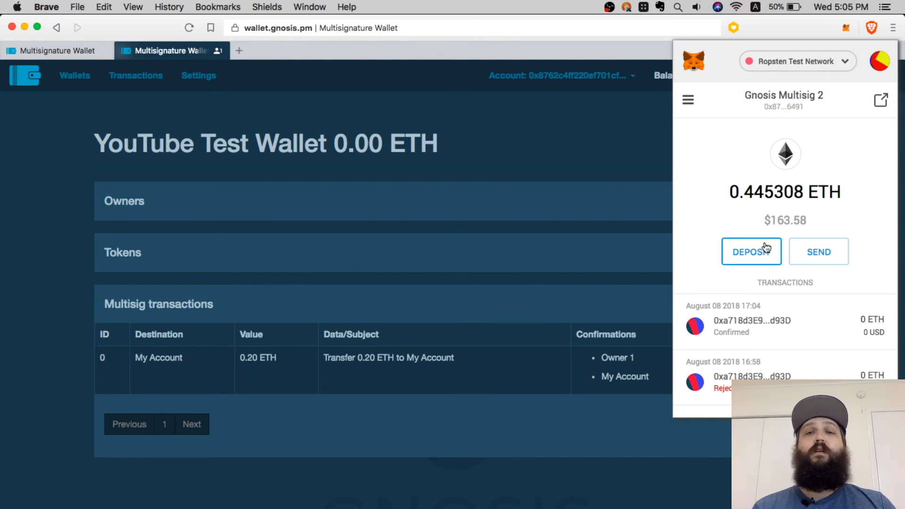